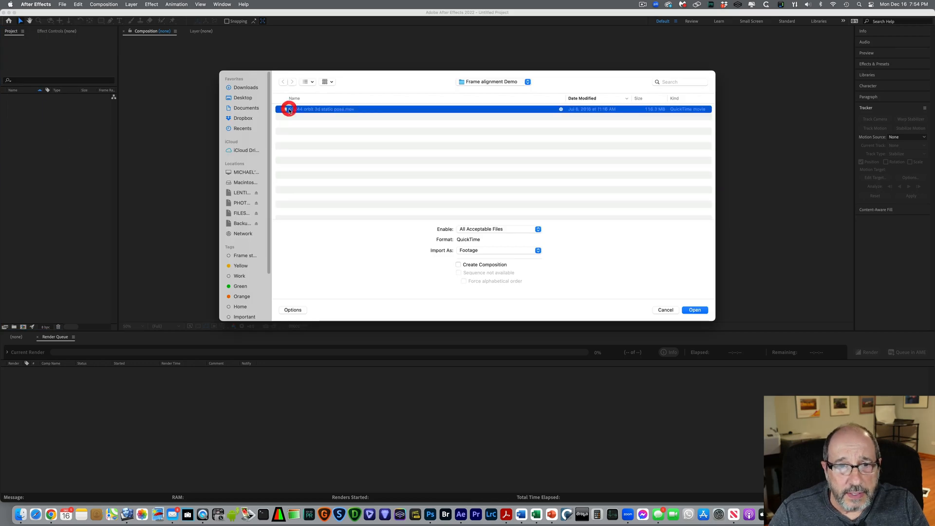
# Step: Import the .mov staircase clip and create a new composition from that footage
pyautogui.click(695, 310)
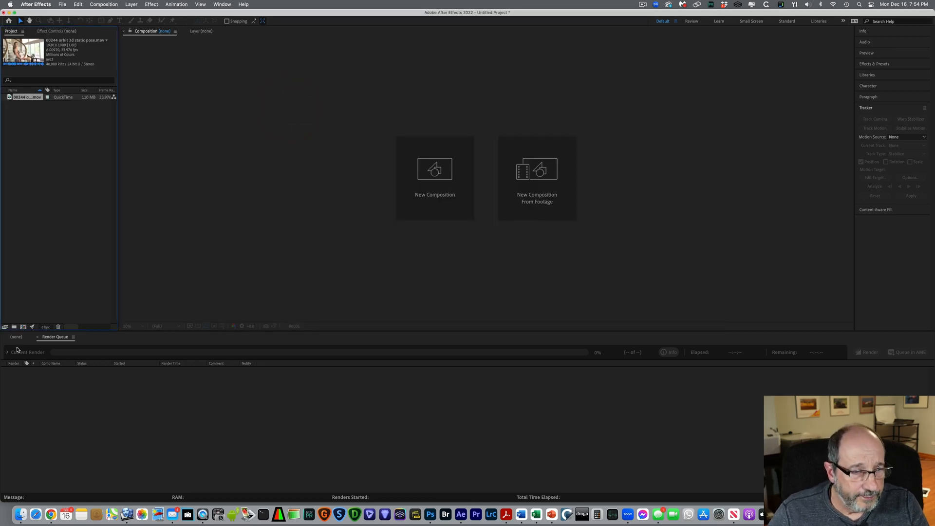
pyautogui.click(17, 336)
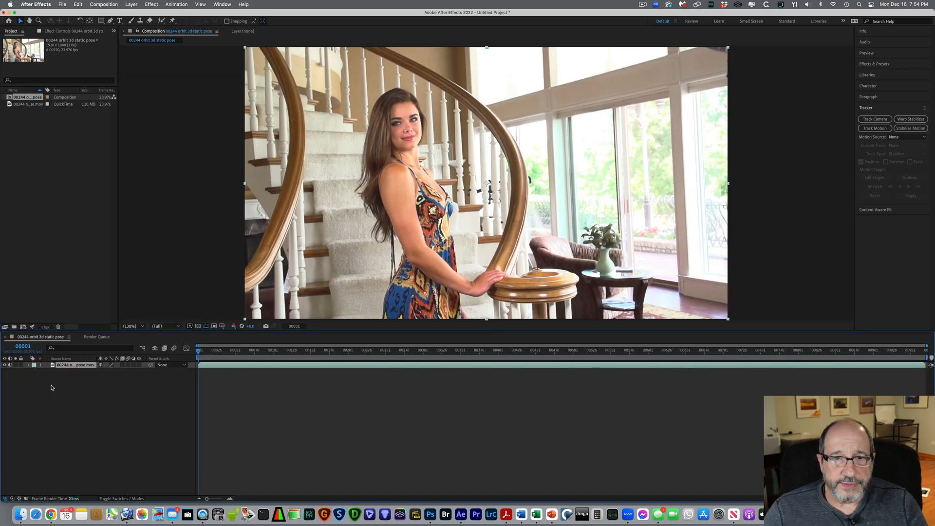
pyautogui.moveTo(504, 174)
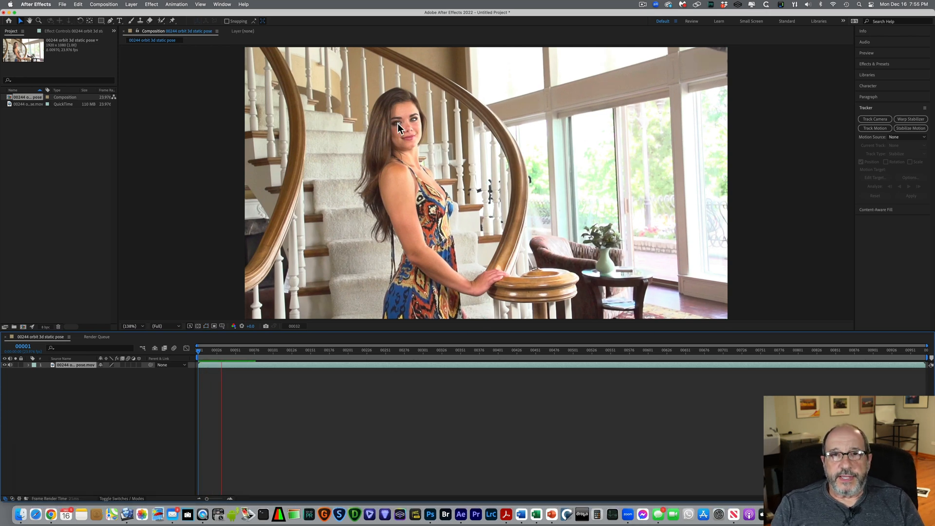
pyautogui.click(256, 349)
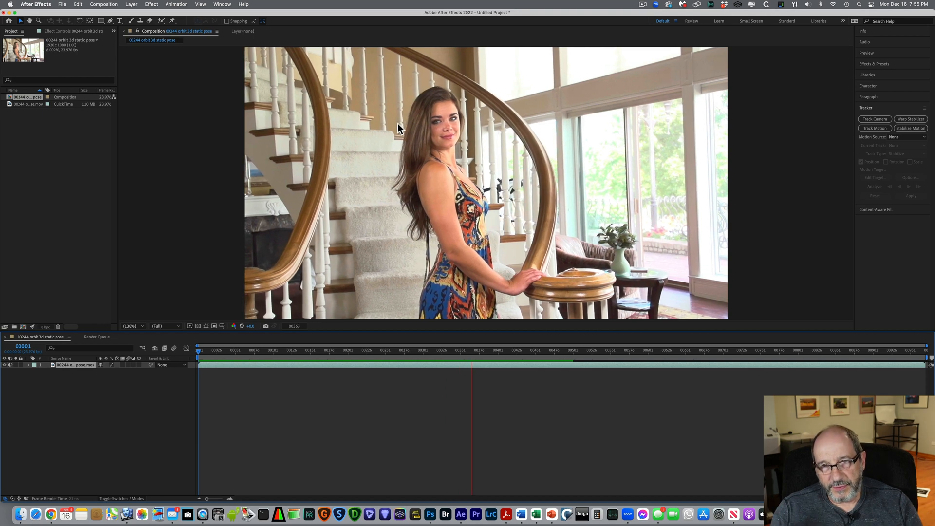
pyautogui.click(509, 349)
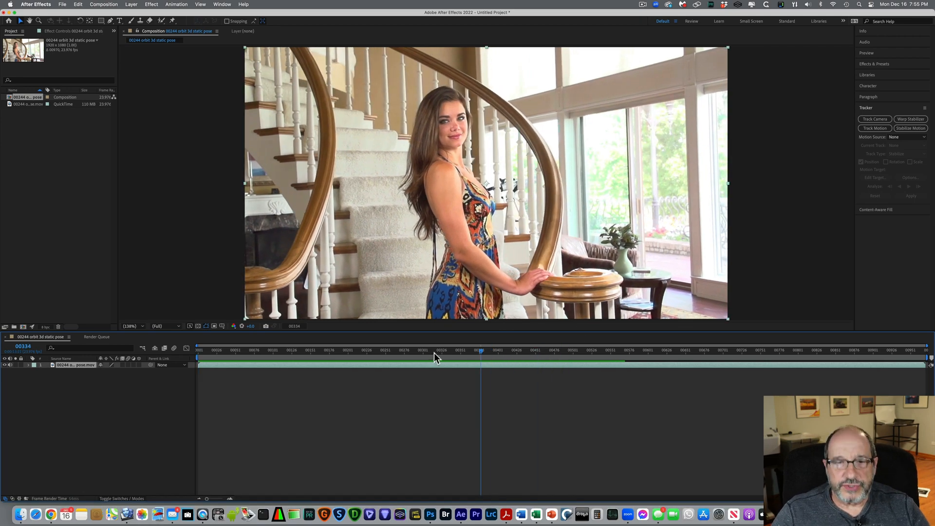
# Step: Mark the work area around the chosen ~360-frame stretch and trim the comp to it
pyautogui.click(249, 349)
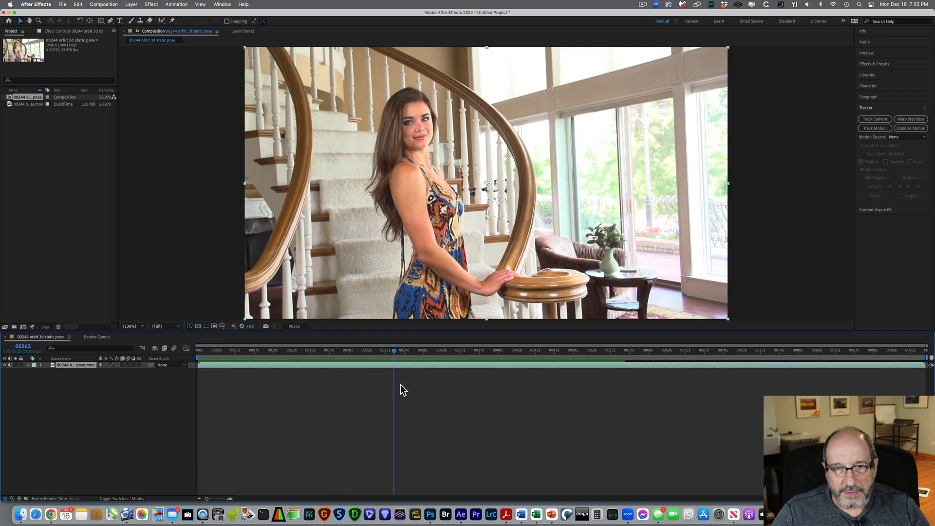
pyautogui.click(394, 385)
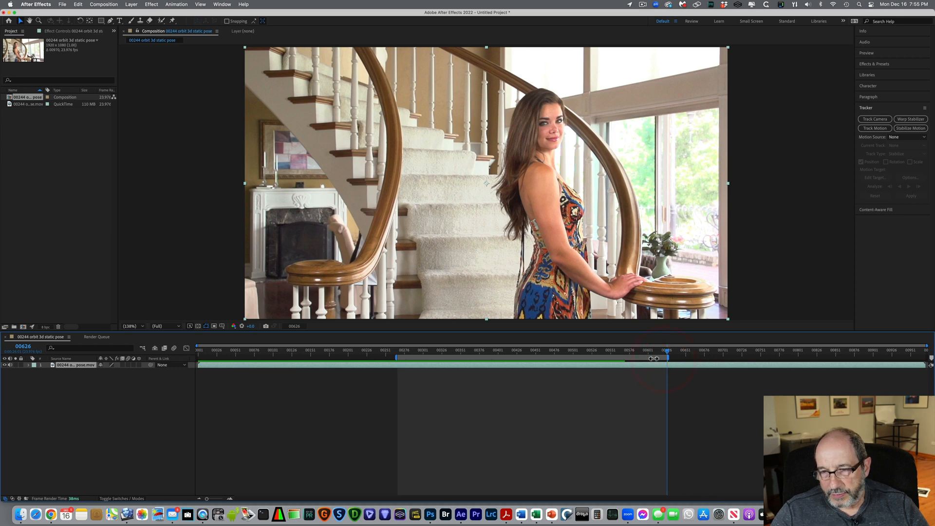
pyautogui.rightClick(655, 358)
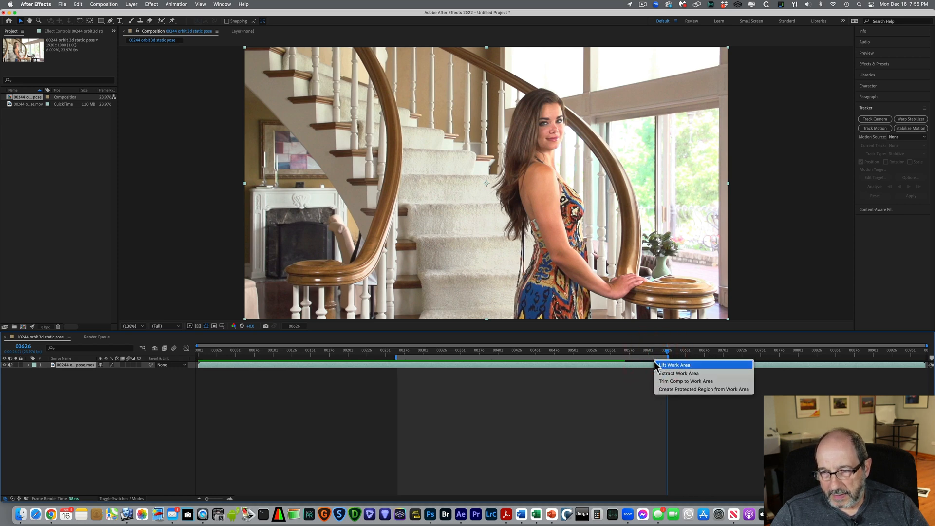
pyautogui.click(674, 365)
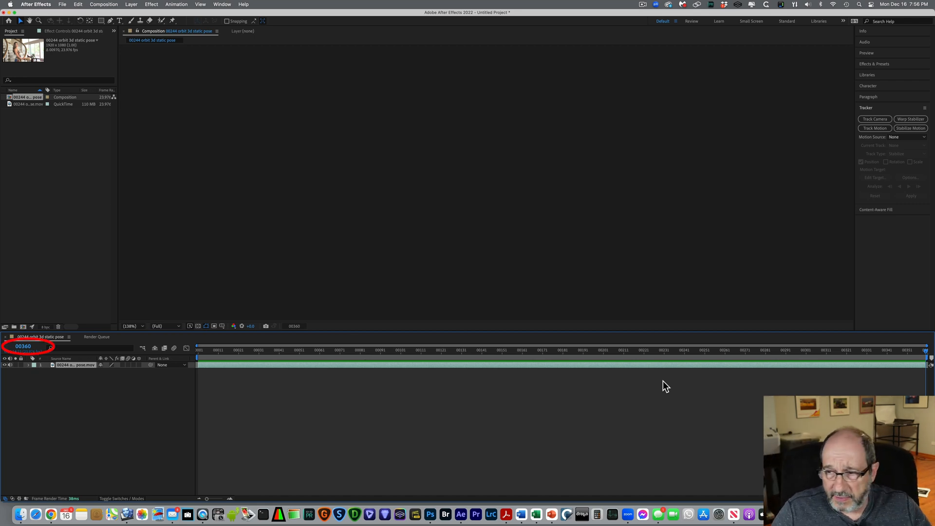
pyautogui.moveTo(928, 355)
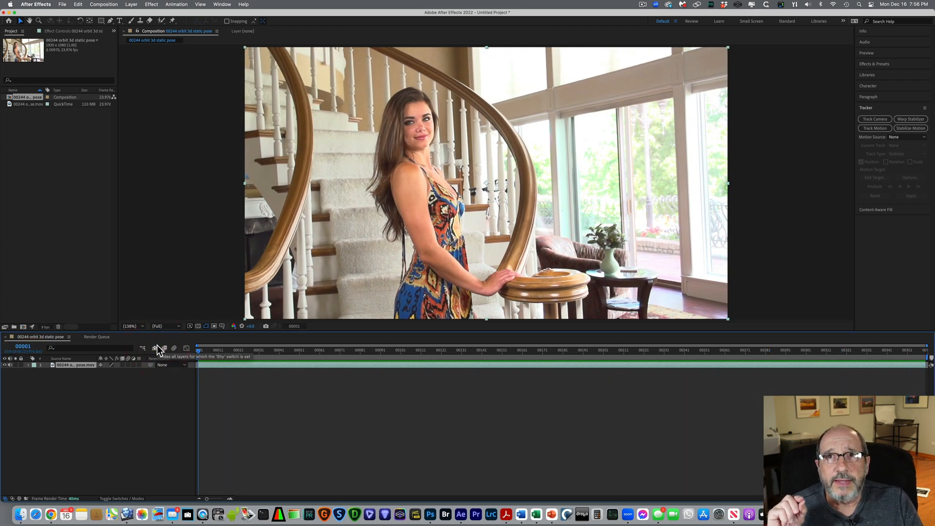
pyautogui.moveTo(163, 348)
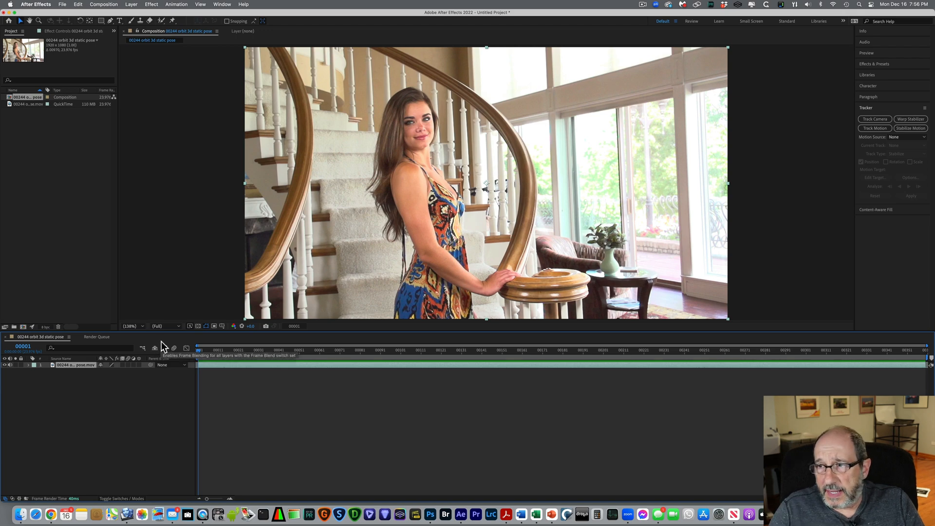
pyautogui.moveTo(910, 131)
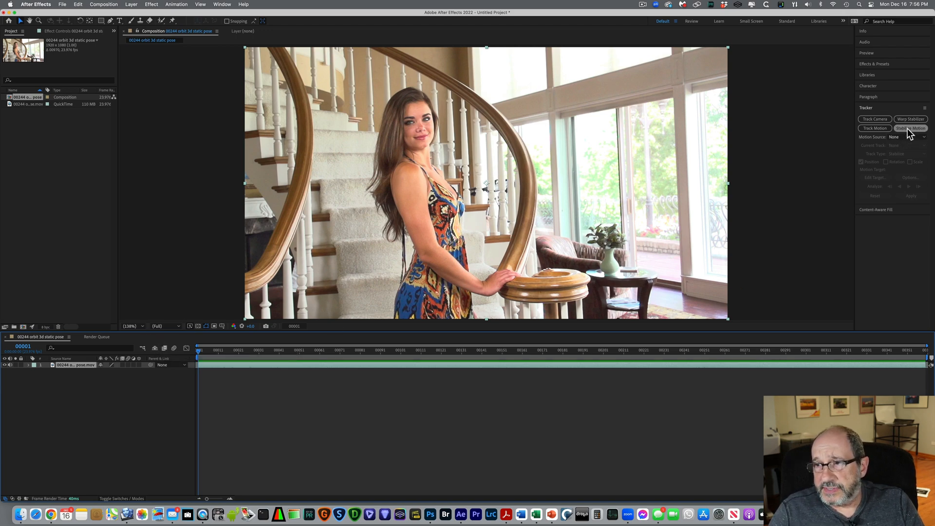
# Step: Start Stabilize Motion and place Track Point 1 over the woman's eye
pyautogui.click(912, 127)
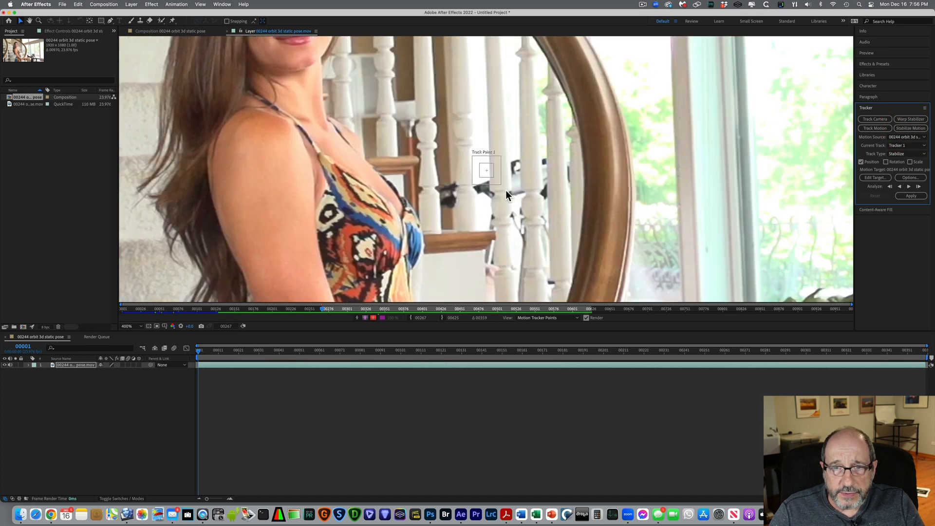
pyautogui.moveTo(502, 181)
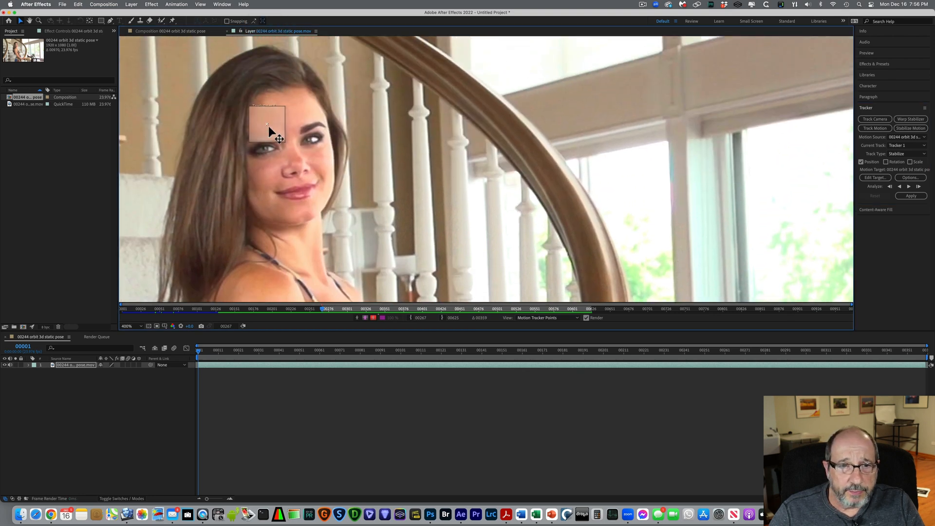
pyautogui.moveTo(265, 129); pyautogui.dragTo(265, 146)
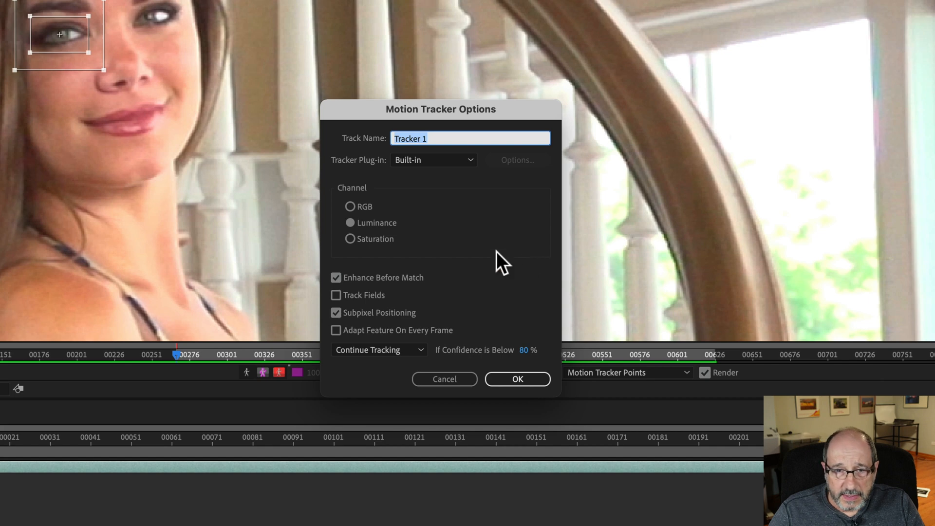
pyautogui.moveTo(425, 294)
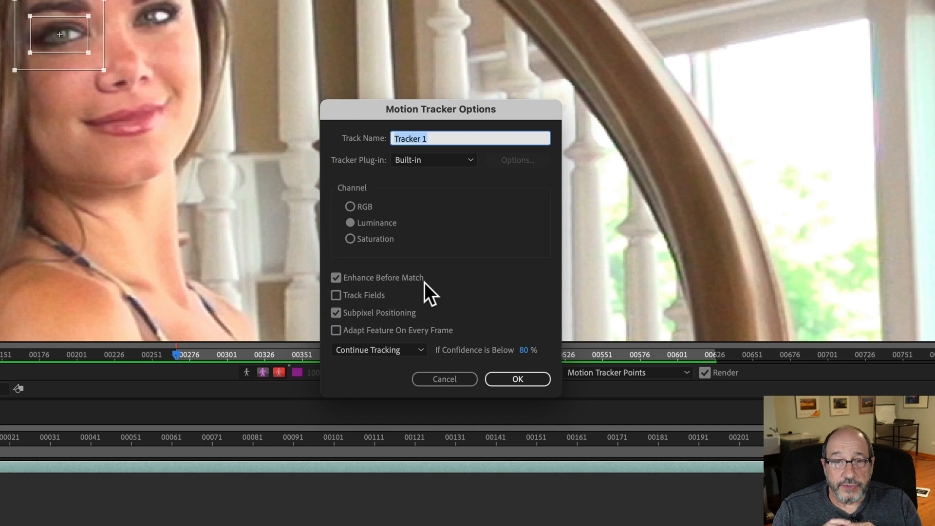
pyautogui.moveTo(337, 331)
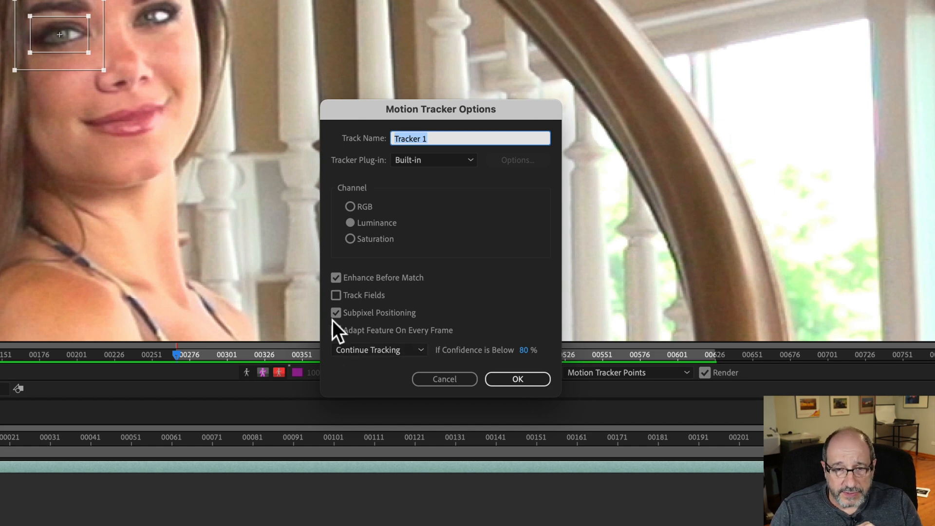
# Step: Enable Adapt Feature On Every Frame in the Motion Tracker Options and confirm
pyautogui.click(336, 330)
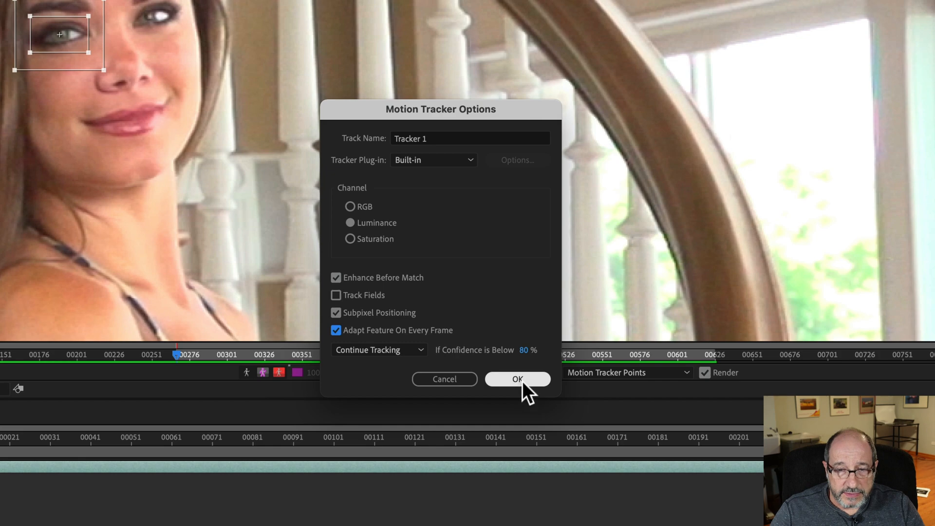
pyautogui.click(517, 379)
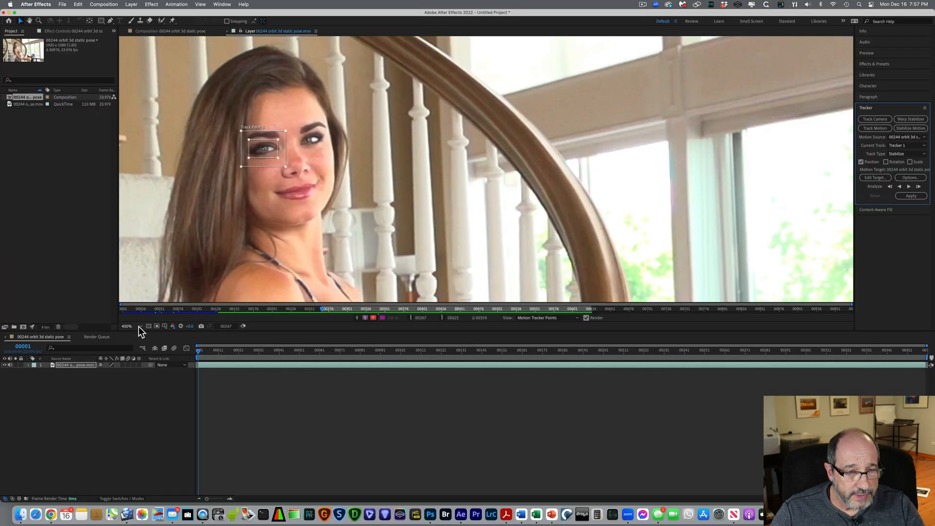
# Step: Run Analyze Forward so the track point follows her eye through to the clip's end
pyautogui.click(127, 326)
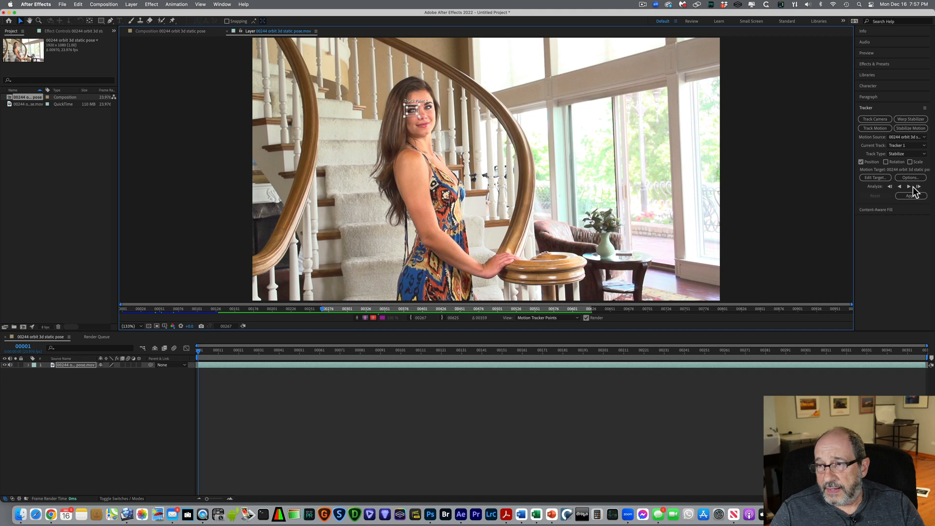
pyautogui.moveTo(918, 187)
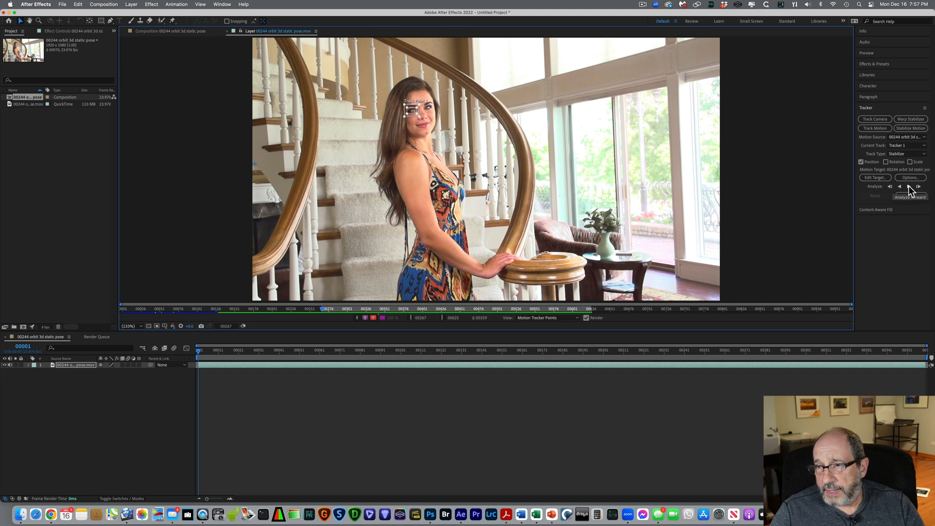
pyautogui.click(920, 187)
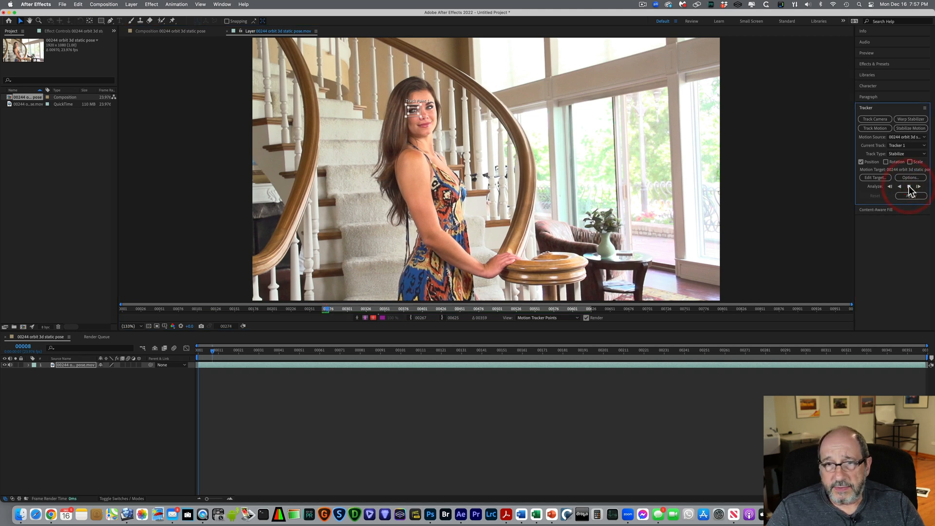
pyautogui.click(919, 186)
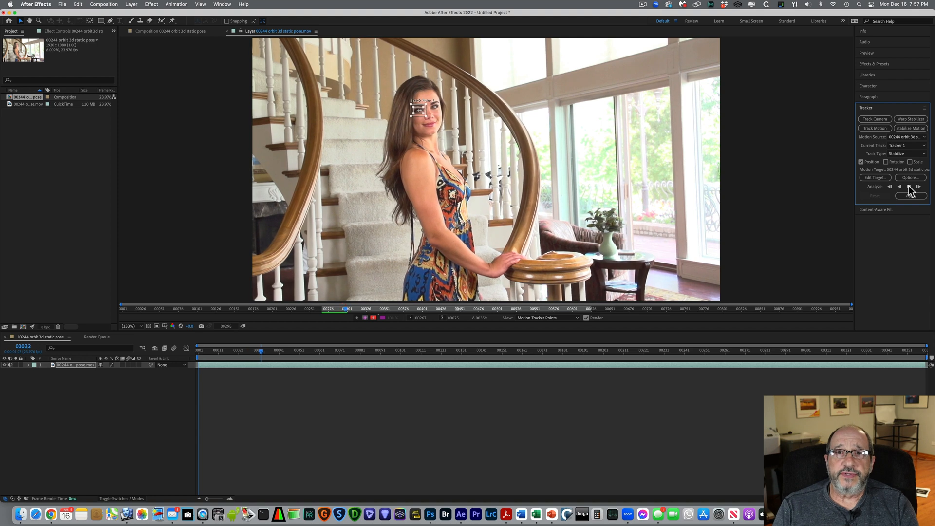
pyautogui.click(919, 186)
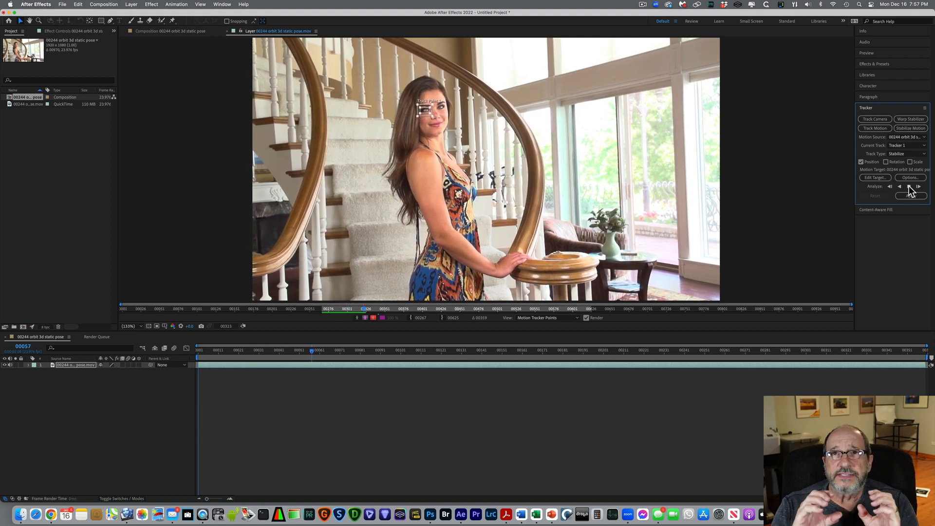
pyautogui.click(921, 186)
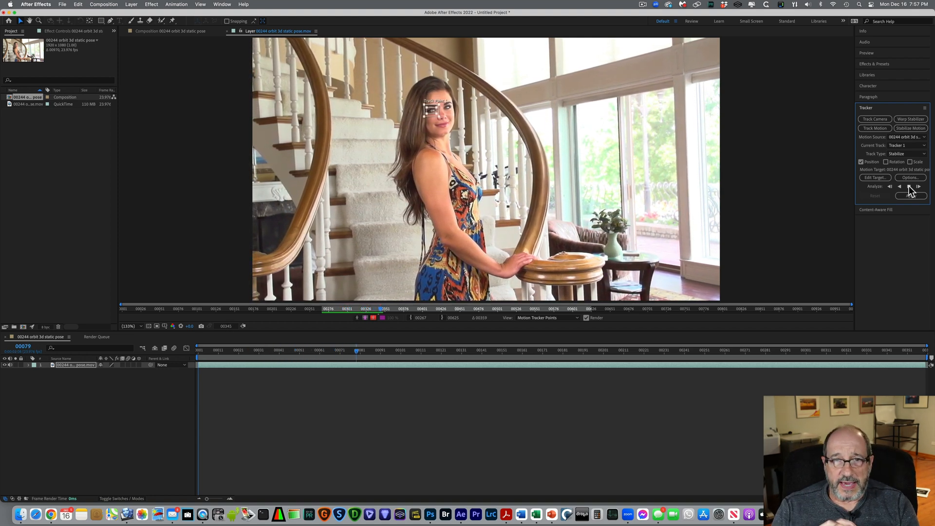
pyautogui.click(918, 186)
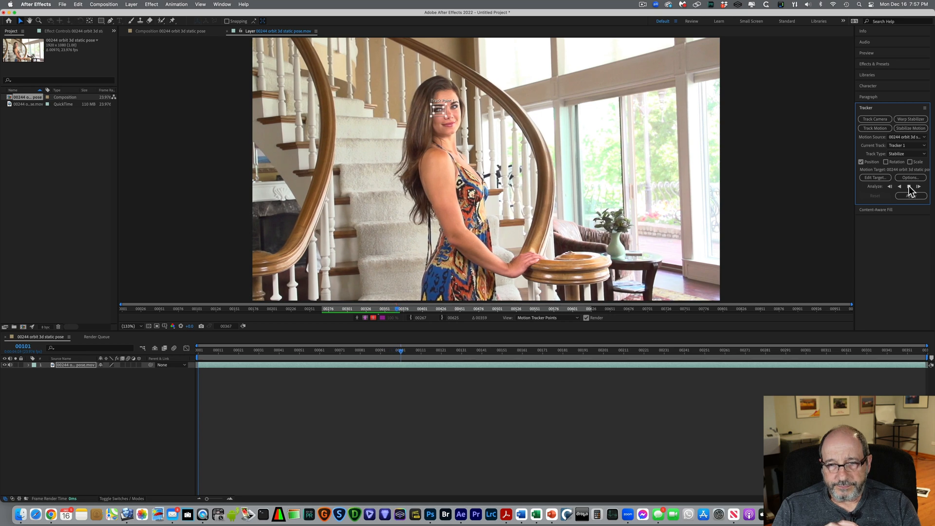
pyautogui.click(911, 186)
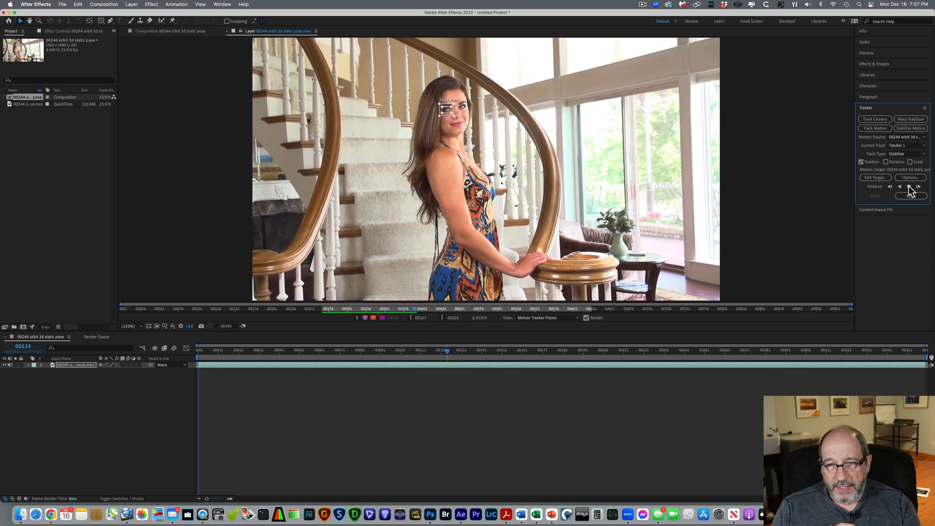
pyautogui.click(919, 186)
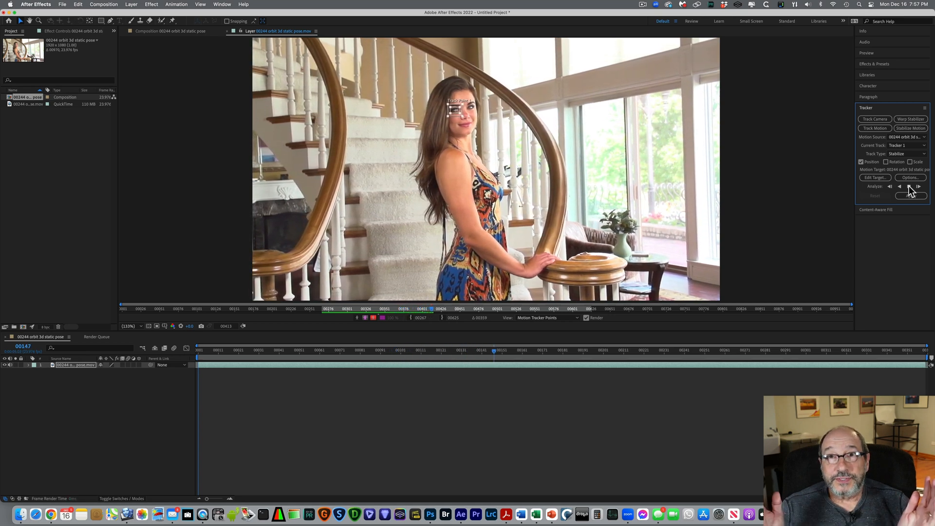
pyautogui.click(918, 186)
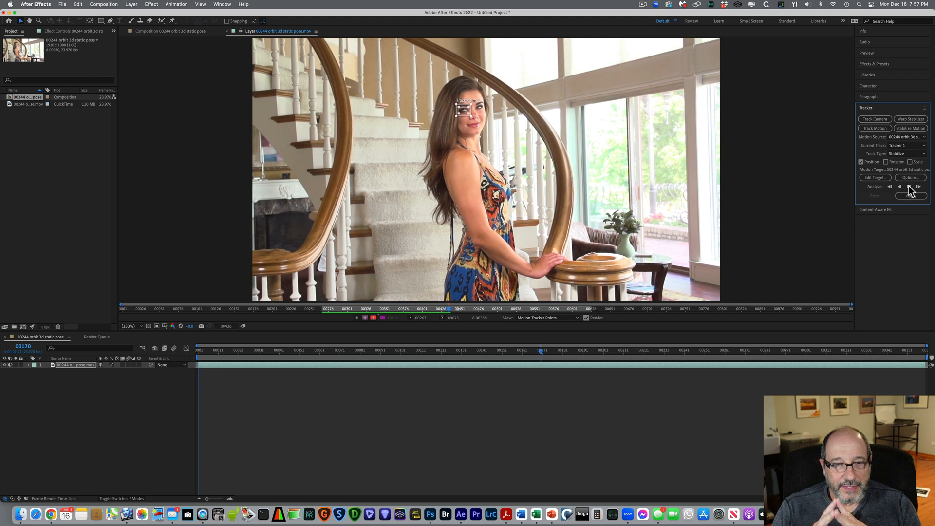
pyautogui.click(918, 186)
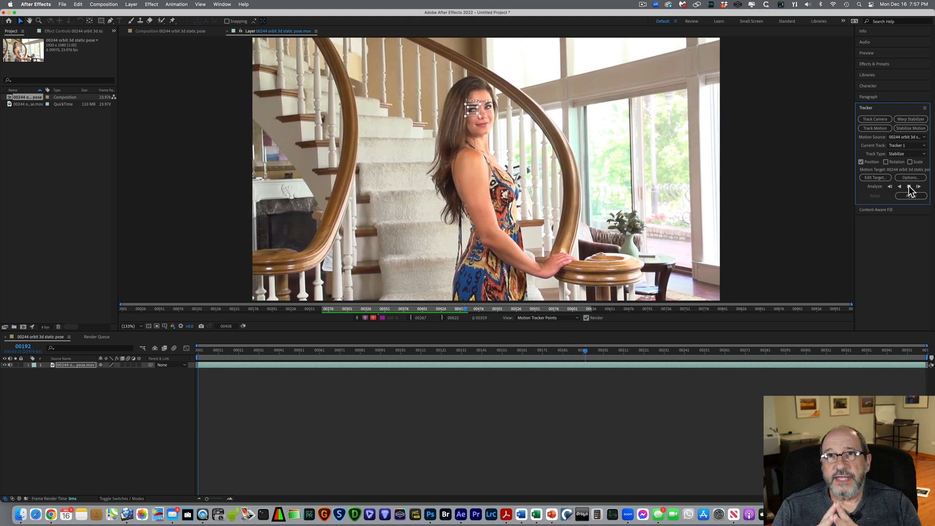
pyautogui.click(918, 186)
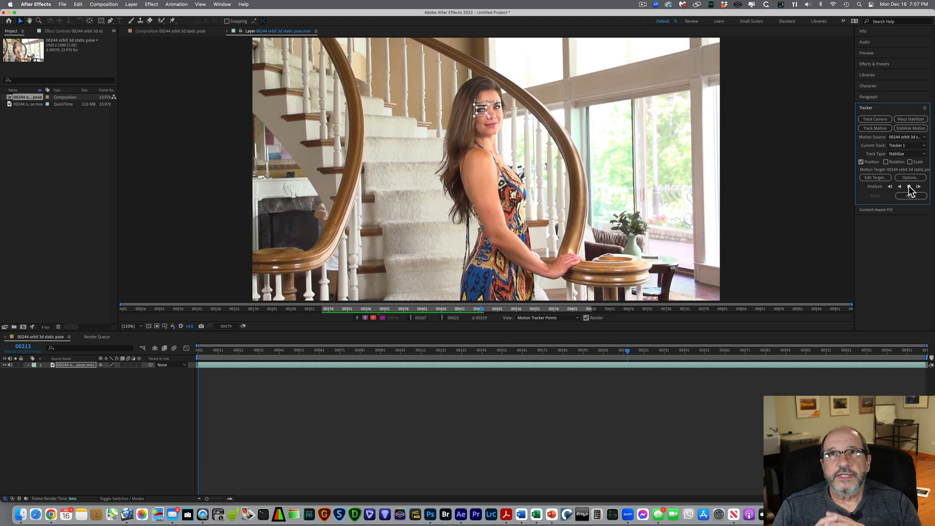
pyautogui.click(919, 186)
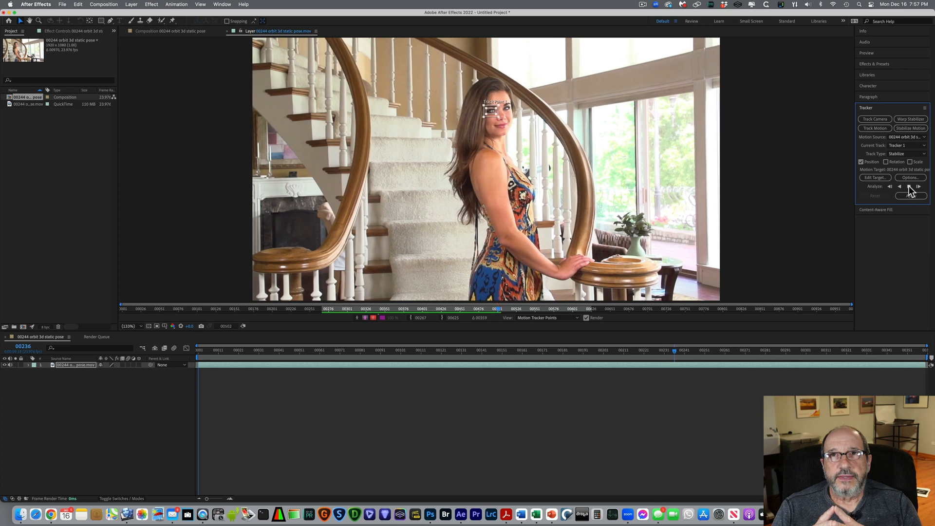
pyautogui.click(918, 186)
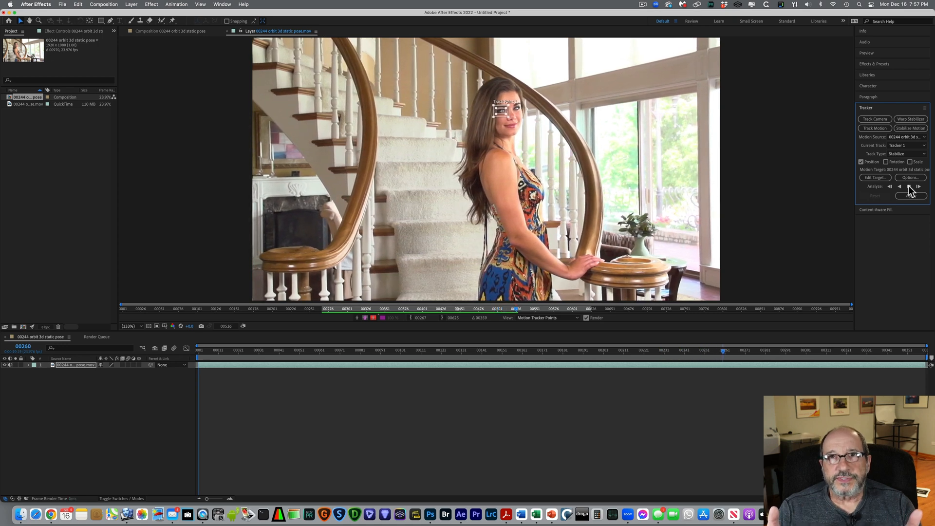
pyautogui.click(918, 187)
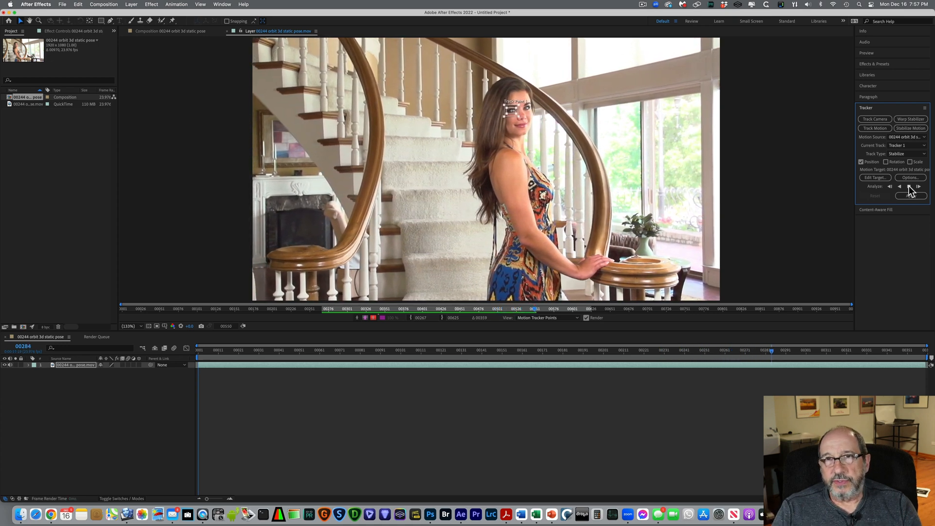
pyautogui.click(918, 186)
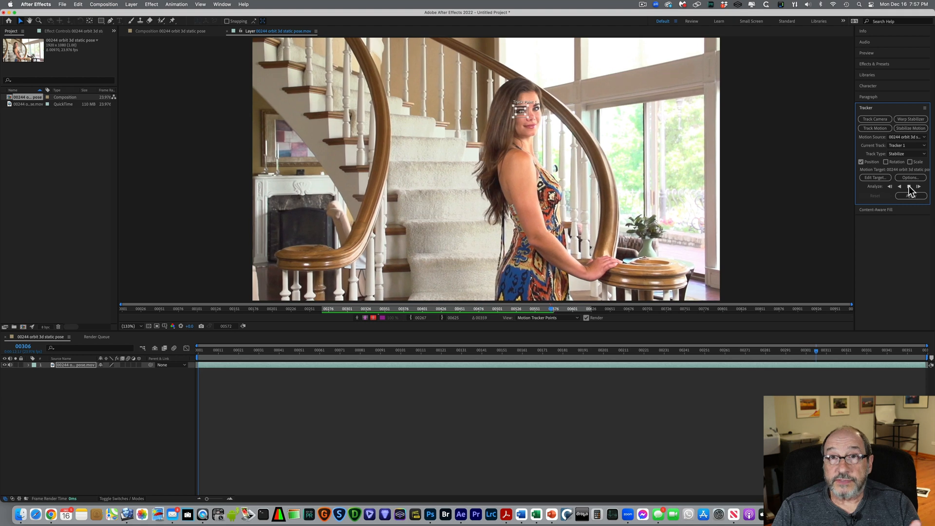
pyautogui.click(910, 187)
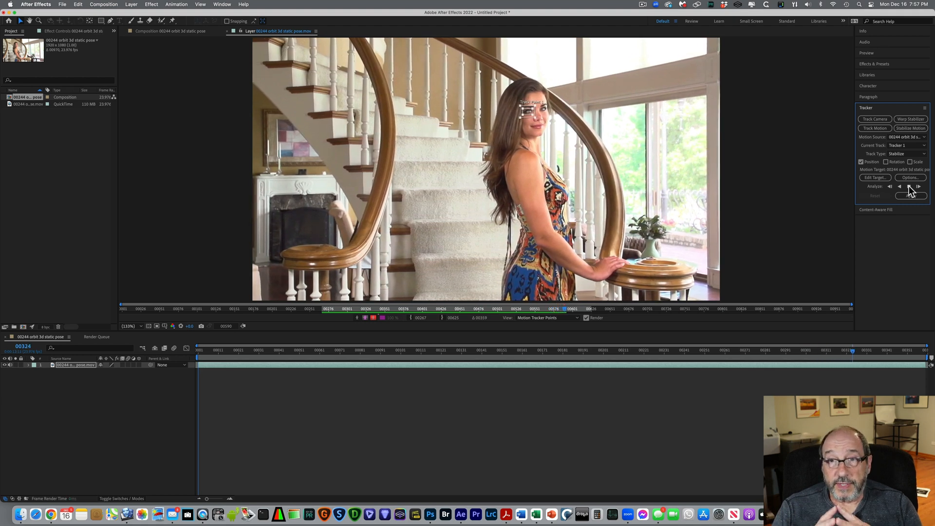
pyautogui.click(918, 187)
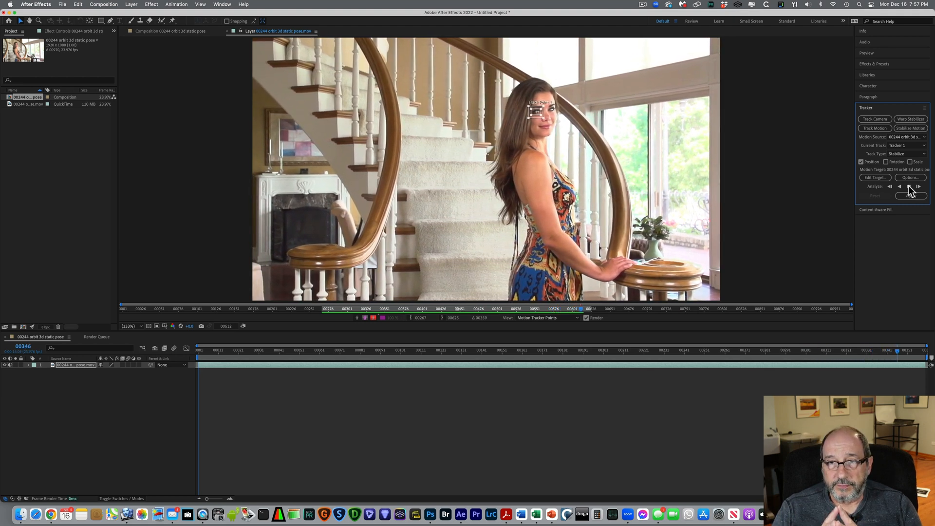
pyautogui.click(911, 186)
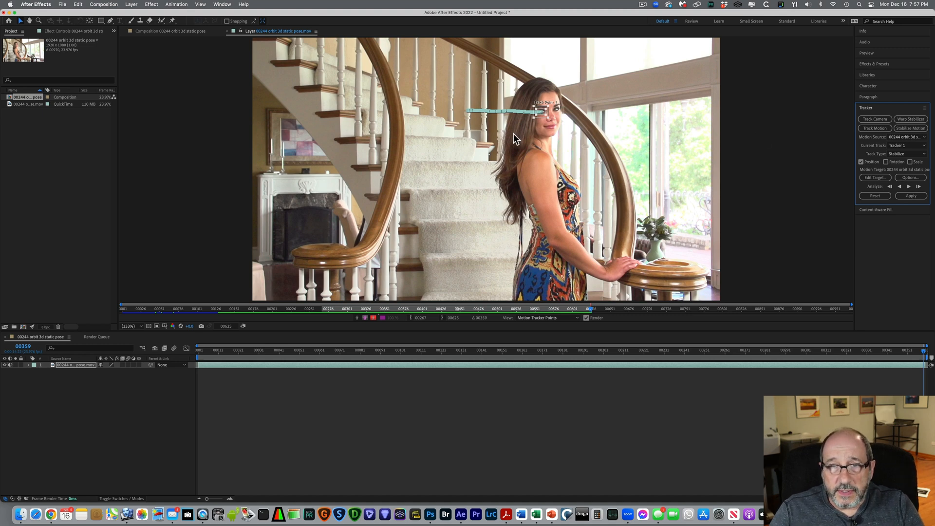
pyautogui.moveTo(528, 117)
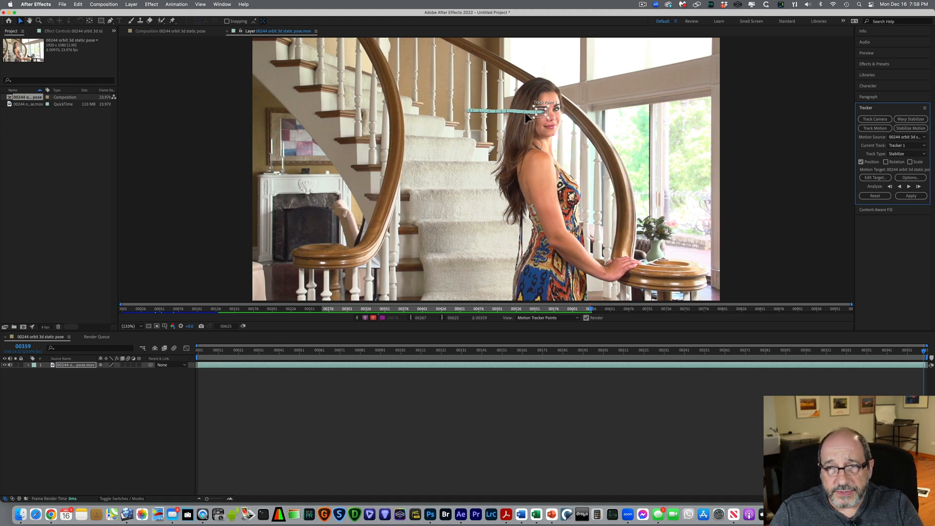
pyautogui.moveTo(559, 124)
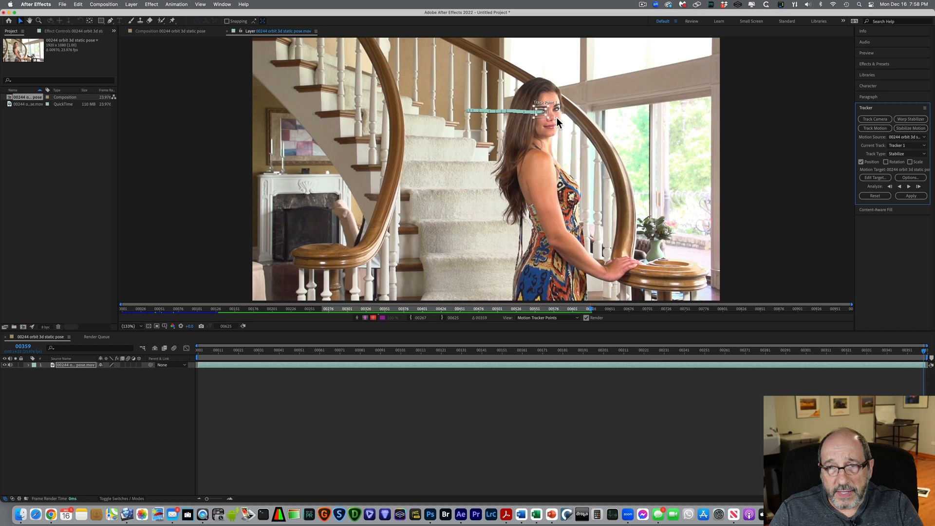
pyautogui.moveTo(860, 171)
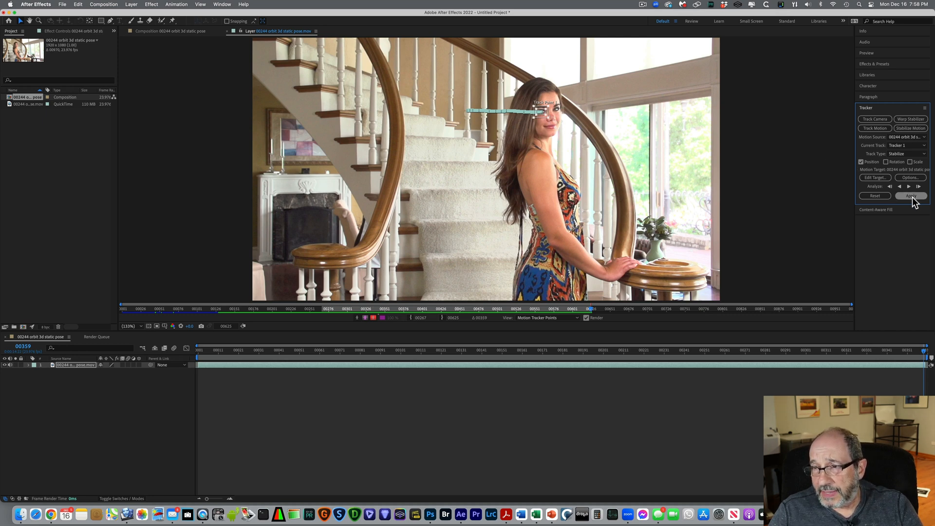
# Step: Apply the eye track as stabilization with Apply Dimensions set to X and Y
pyautogui.click(911, 196)
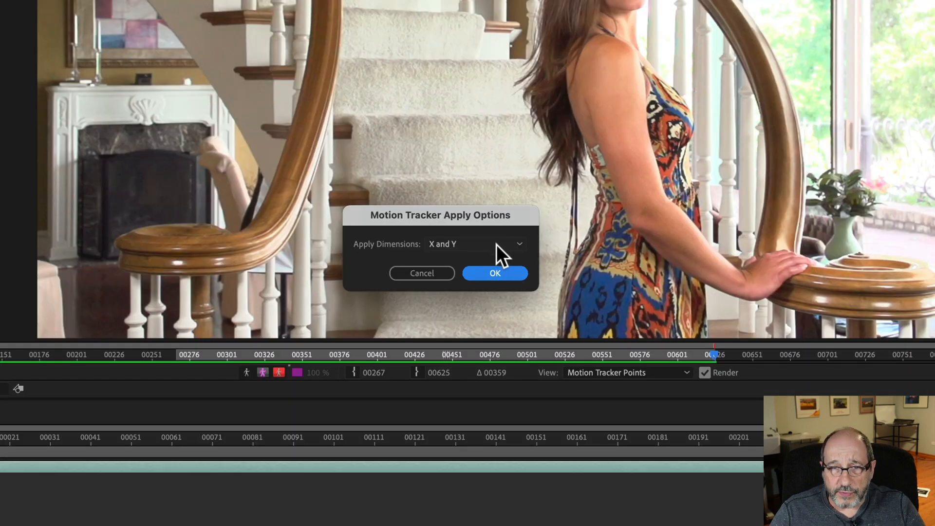
pyautogui.moveTo(527, 256)
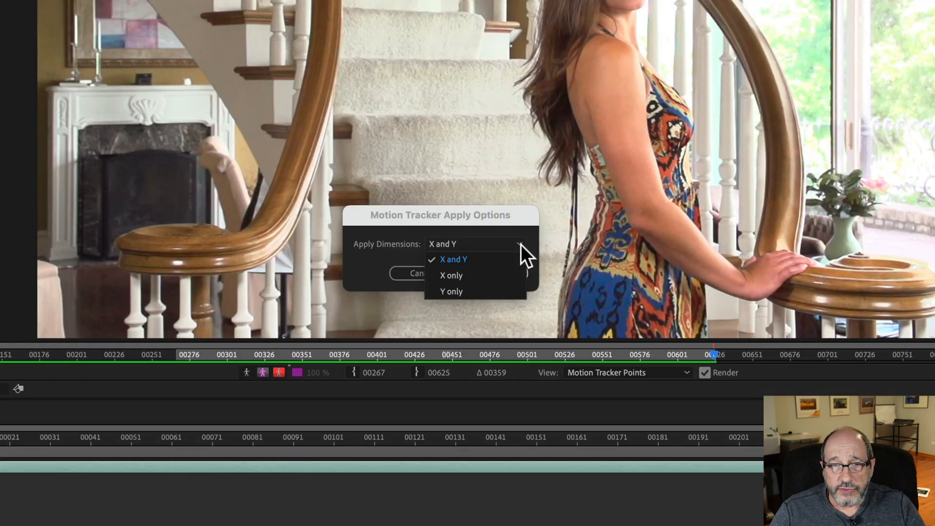
pyautogui.moveTo(510, 291)
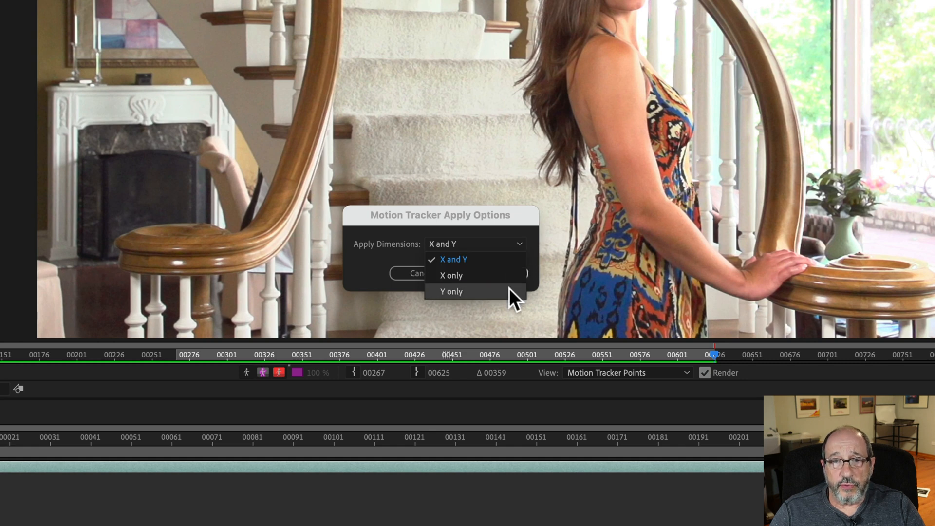
pyautogui.click(453, 259)
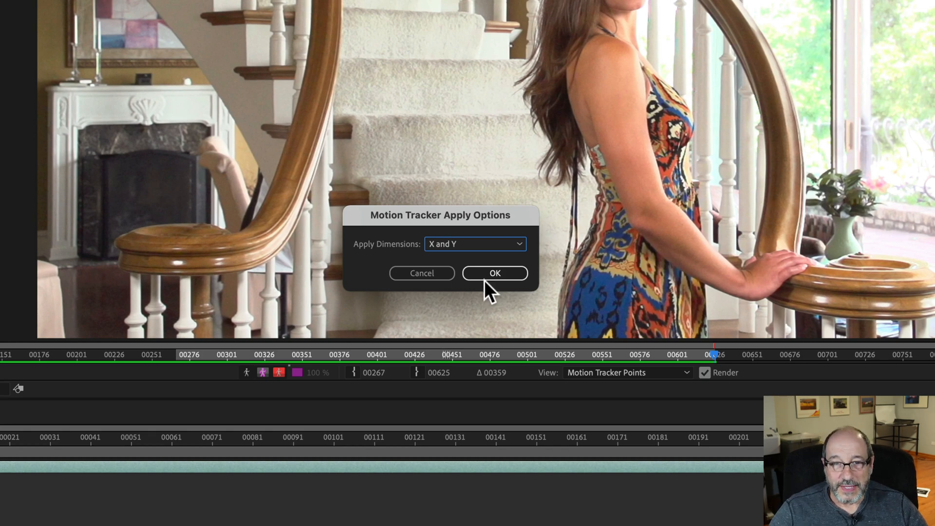
# Step: Confirm the stabilization and scrub the timeline to review her fixed face and the black edges
pyautogui.click(495, 273)
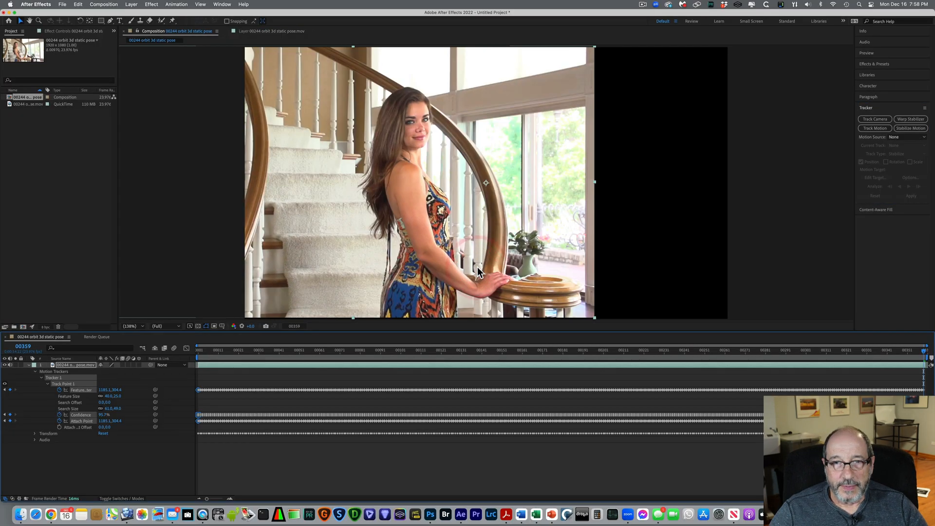
pyautogui.moveTo(452, 110)
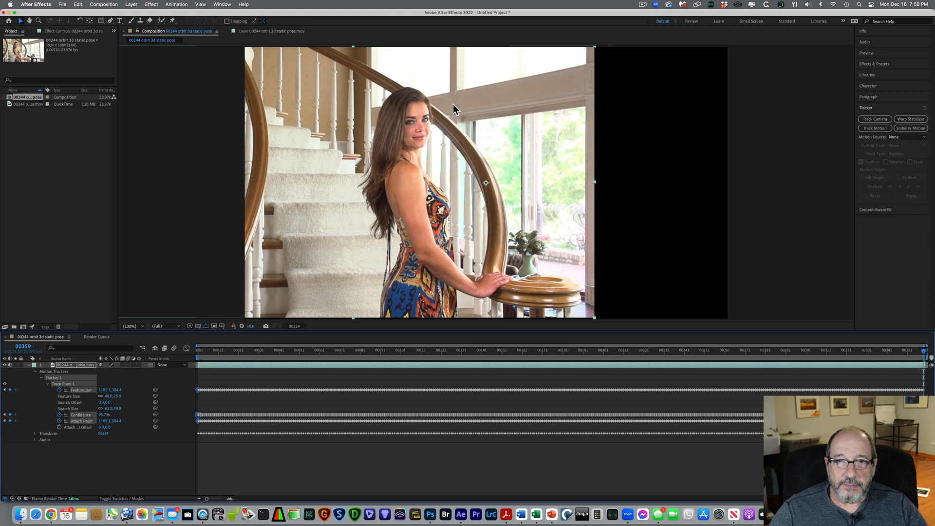
pyautogui.moveTo(411, 128)
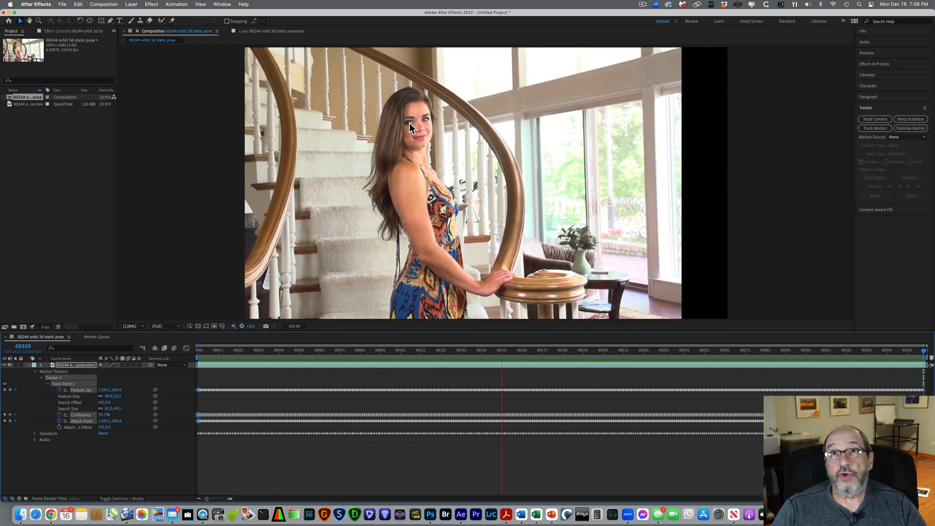
pyautogui.click(599, 350)
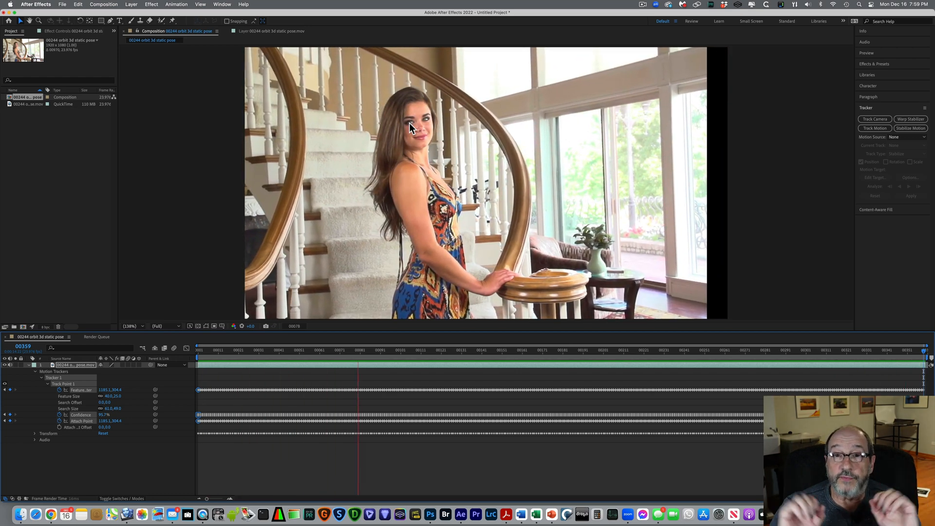
pyautogui.click(456, 350)
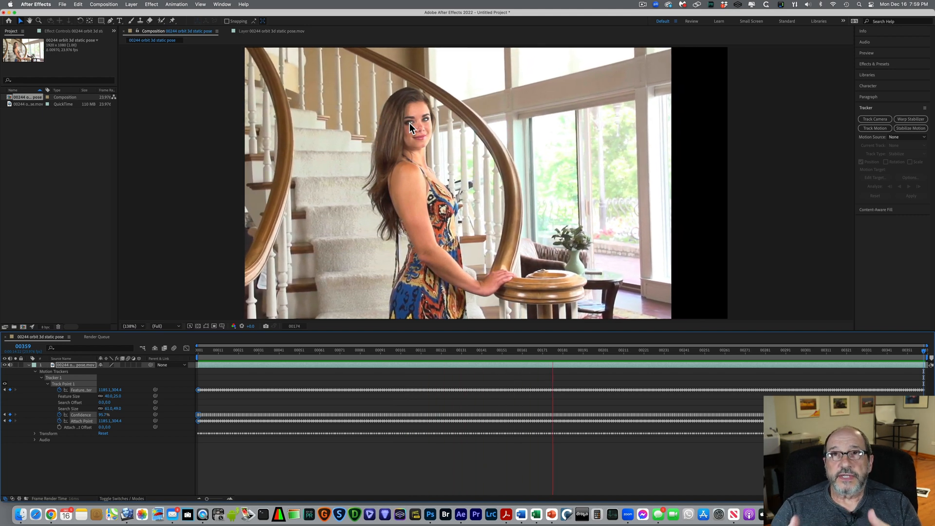
pyautogui.click(649, 349)
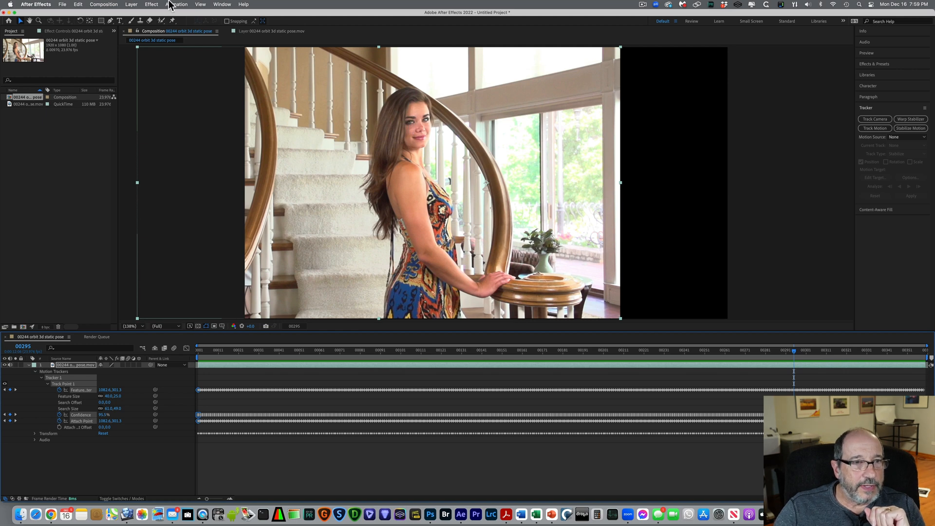
# Step: Add the comp to the Render Queue and set a custom output module with QuickTime format
pyautogui.click(104, 4)
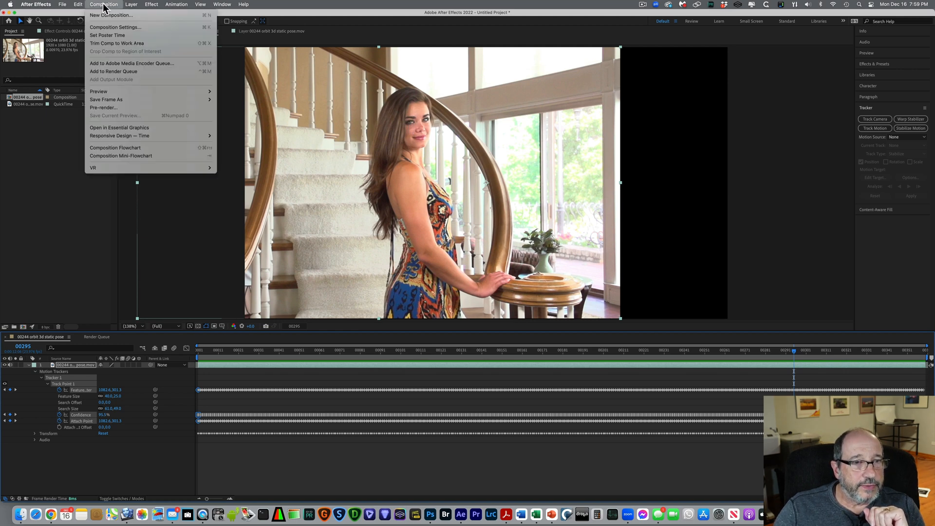
pyautogui.moveTo(106, 73)
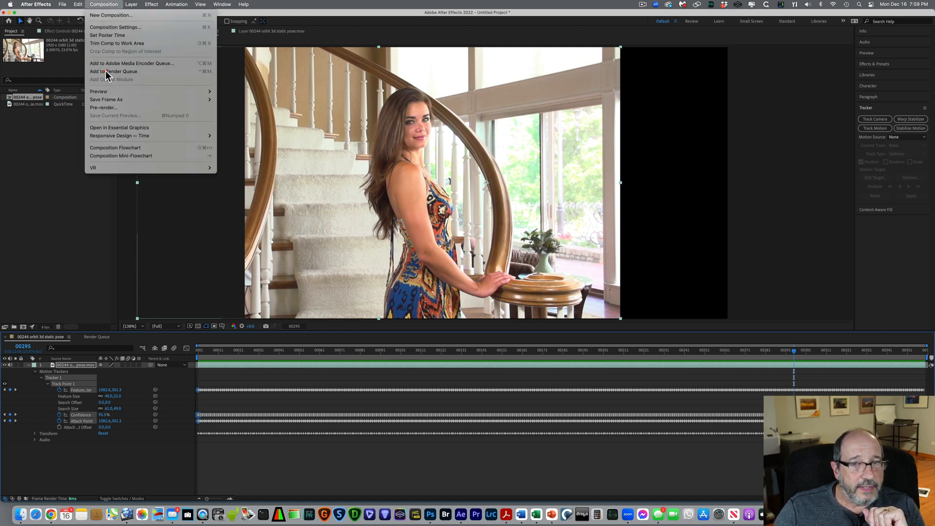
pyautogui.click(113, 71)
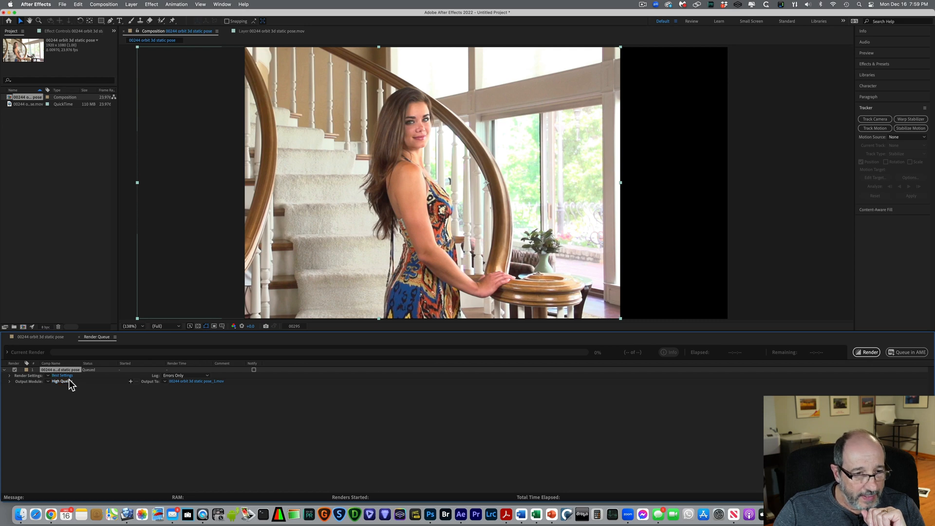
pyautogui.click(61, 381)
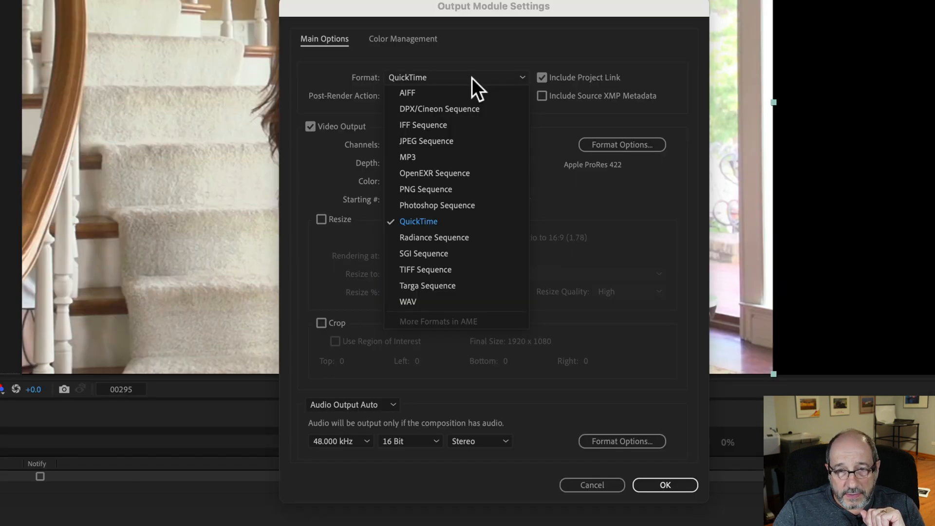
pyautogui.moveTo(435, 141)
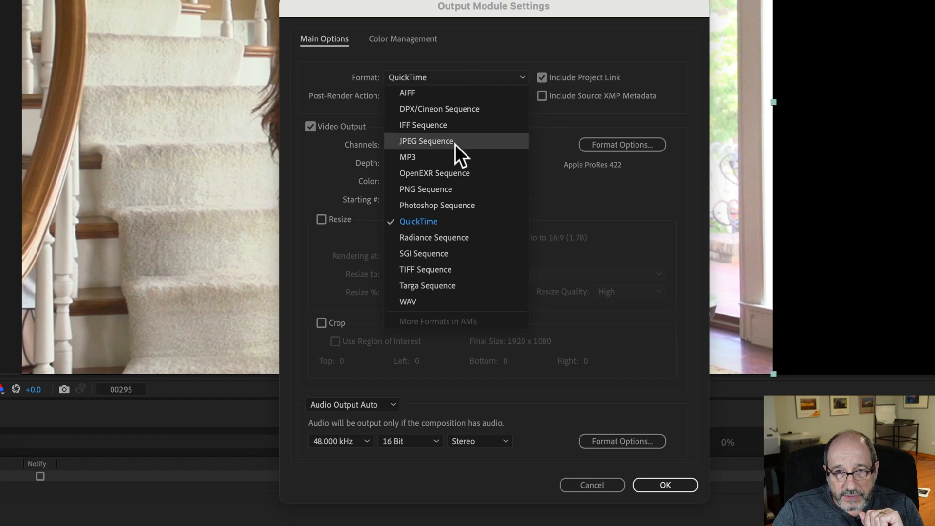
pyautogui.moveTo(444, 269)
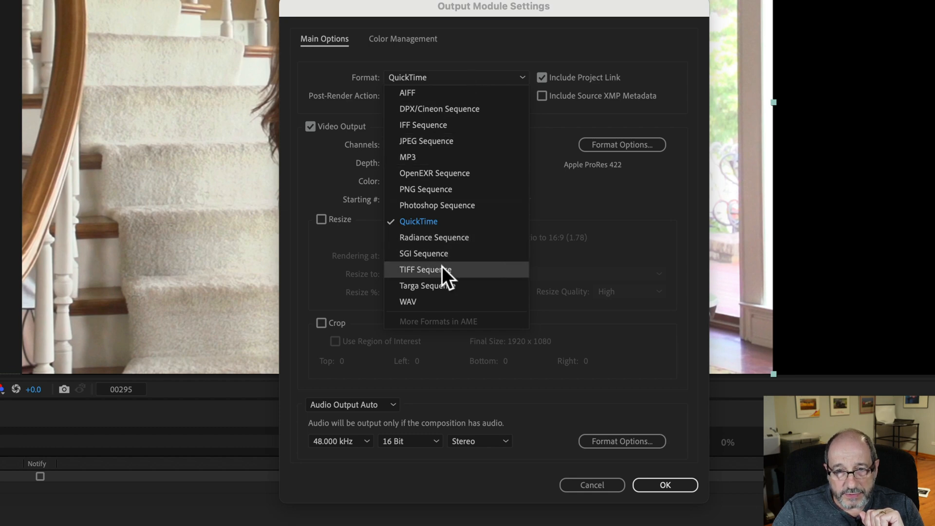
pyautogui.moveTo(418, 222)
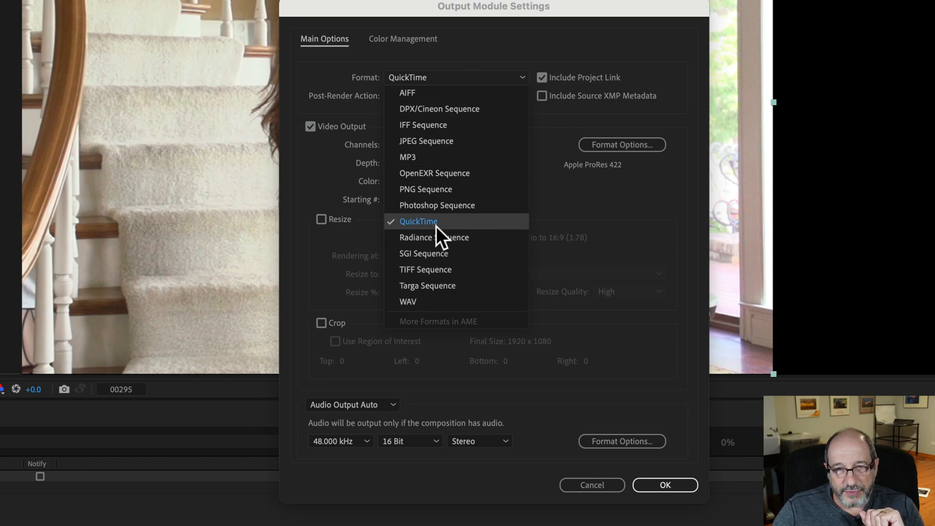
pyautogui.click(418, 221)
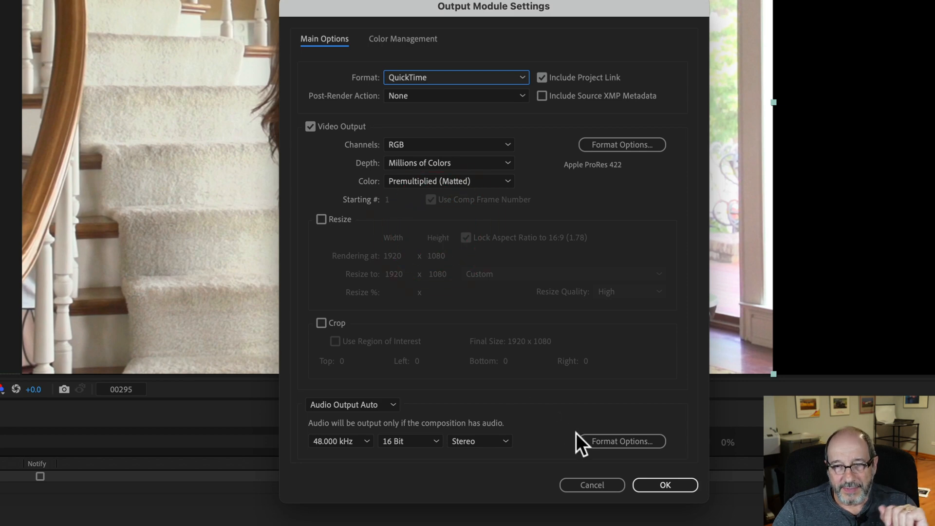
pyautogui.click(664, 484)
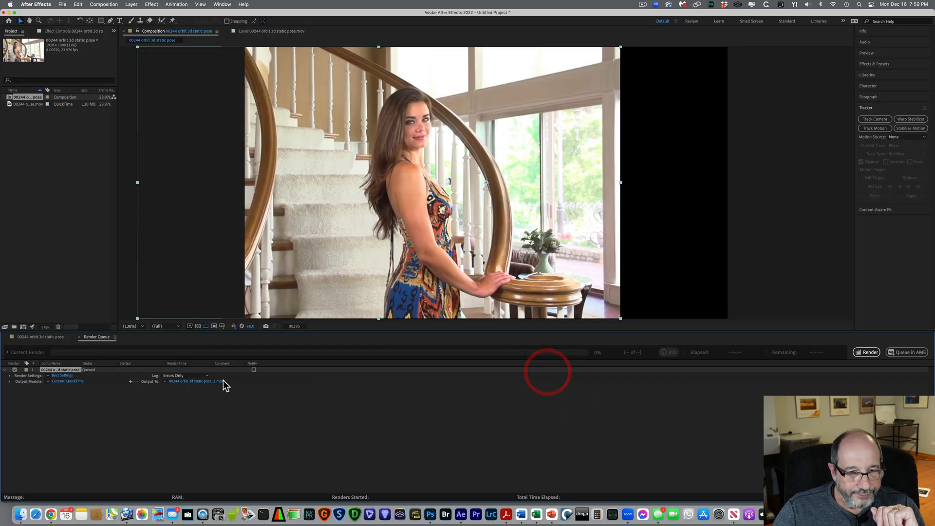
# Step: Save the output movie under an ALIGNED name in the Frame alignment Demo folder and render it
pyautogui.click(195, 381)
pyautogui.write('ALIGNED 00244 orbit 3d static pos')
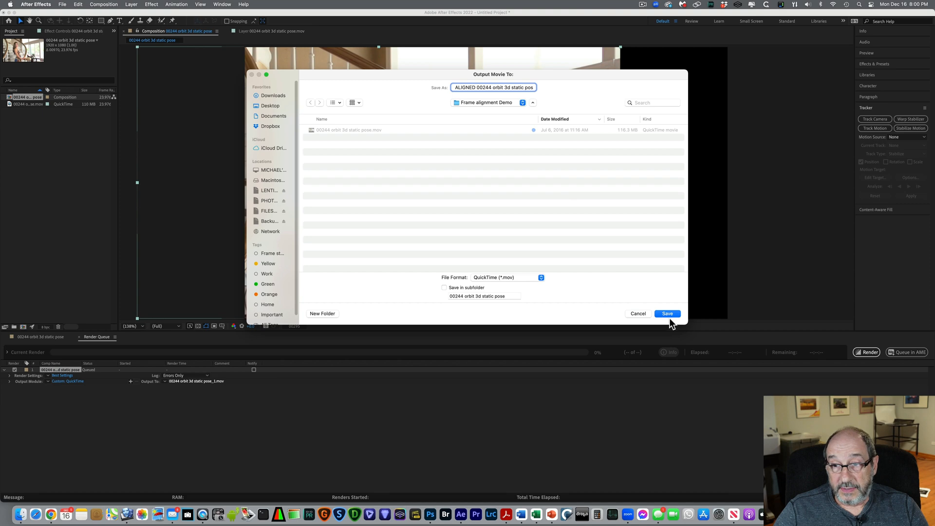
pyautogui.click(666, 313)
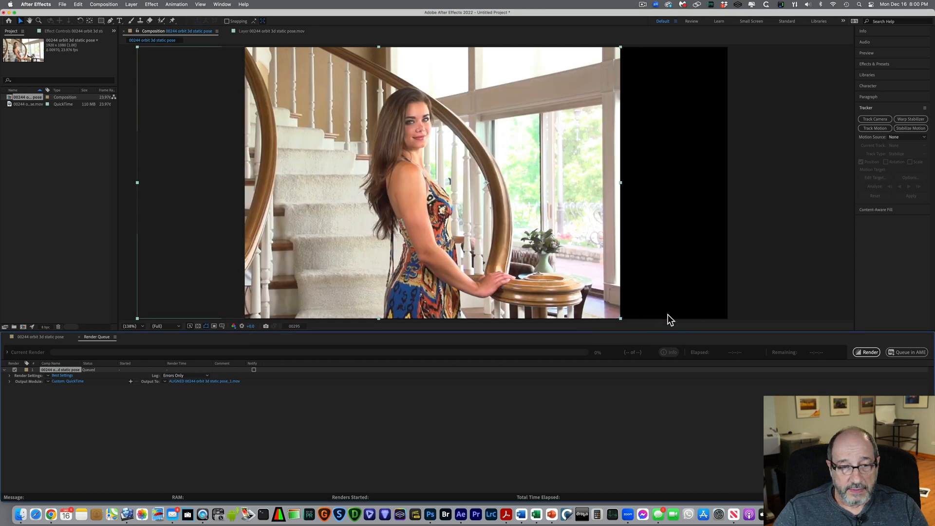
pyautogui.moveTo(865, 352)
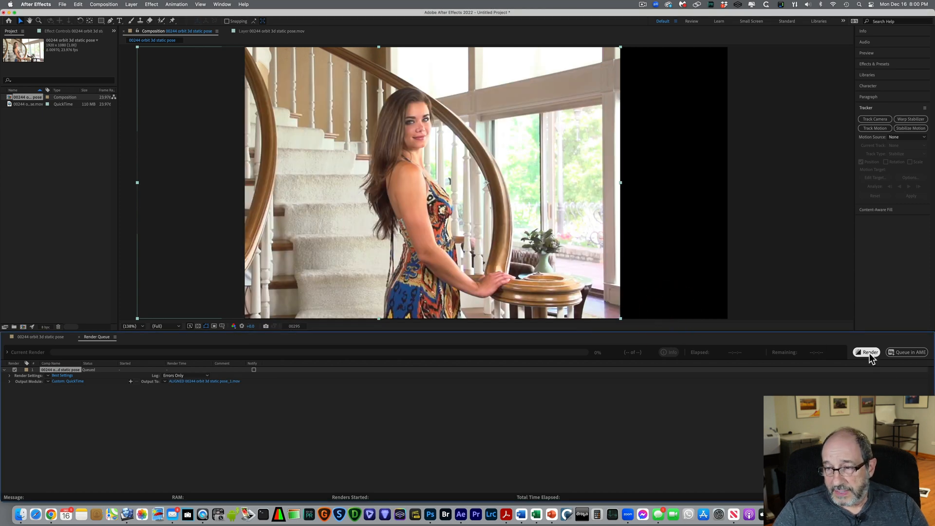
pyautogui.click(868, 351)
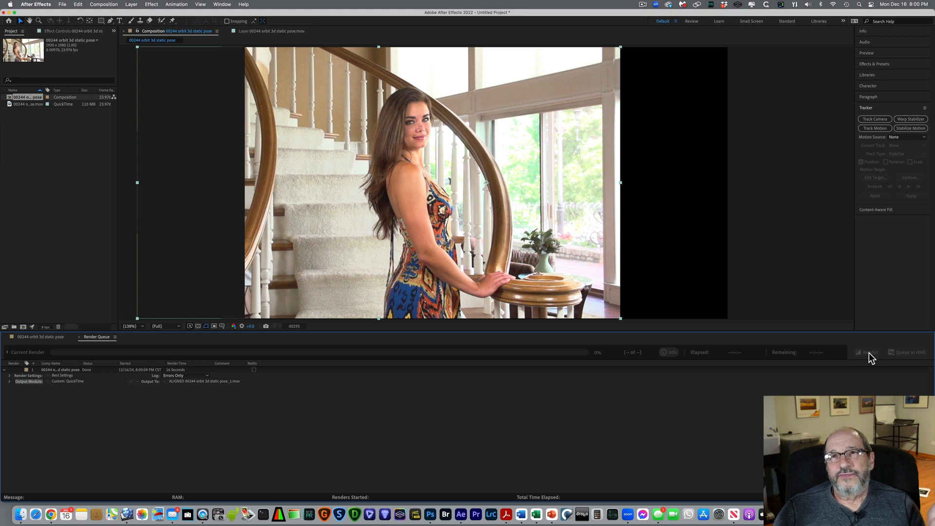
pyautogui.moveTo(306, 141)
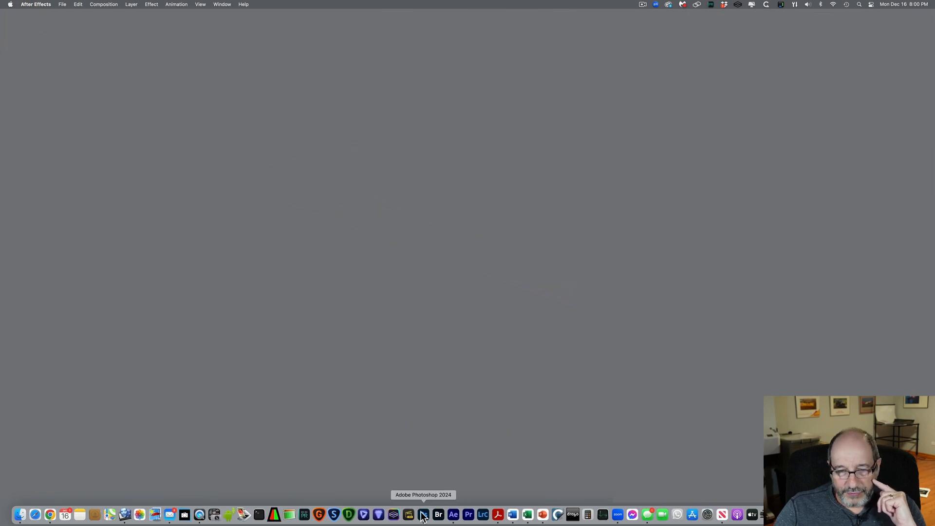
# Step: Import the ALIGNED .mov via Video Frames to Layers, limited to every 4 frames, no frame animation
pyautogui.click(422, 514)
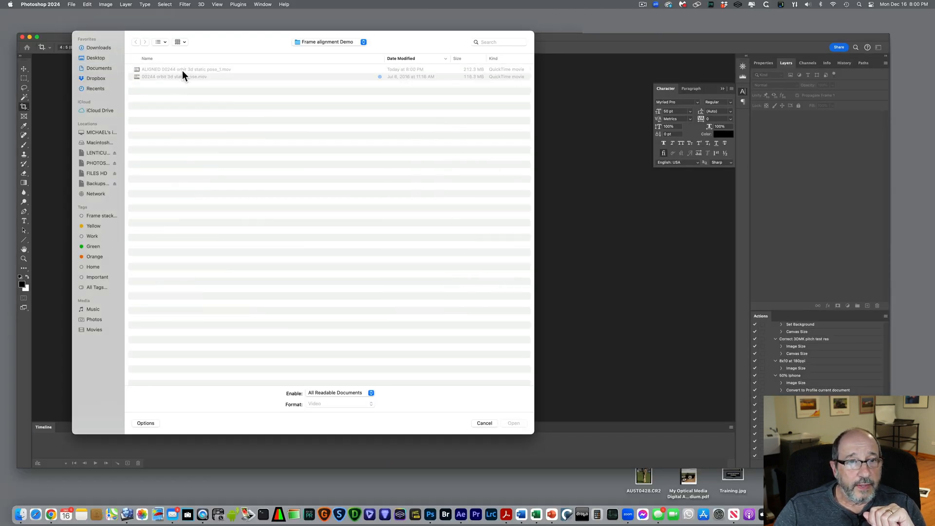
pyautogui.click(512, 423)
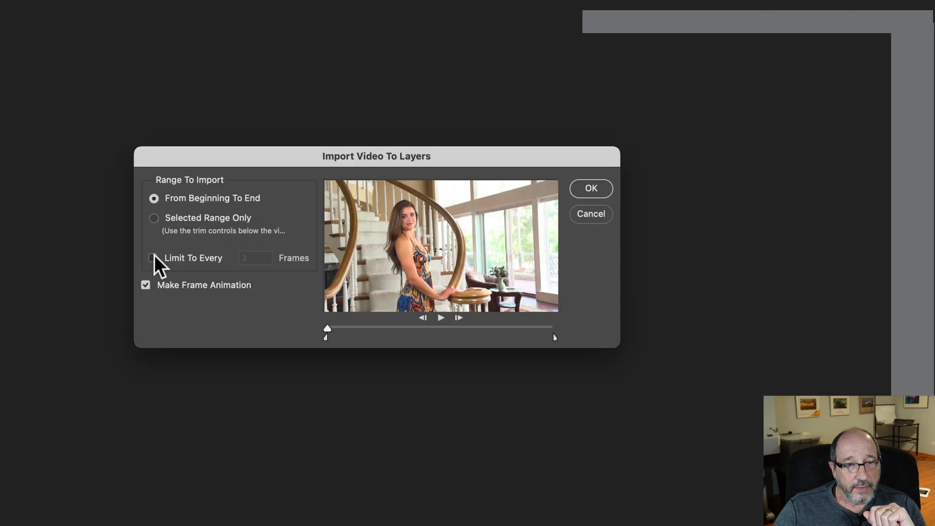
pyautogui.click(152, 257)
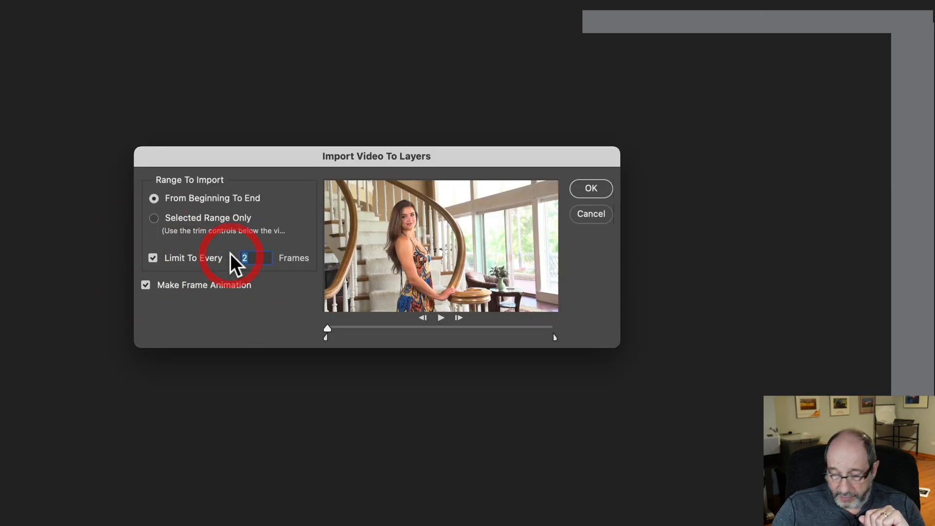
pyautogui.write('4')
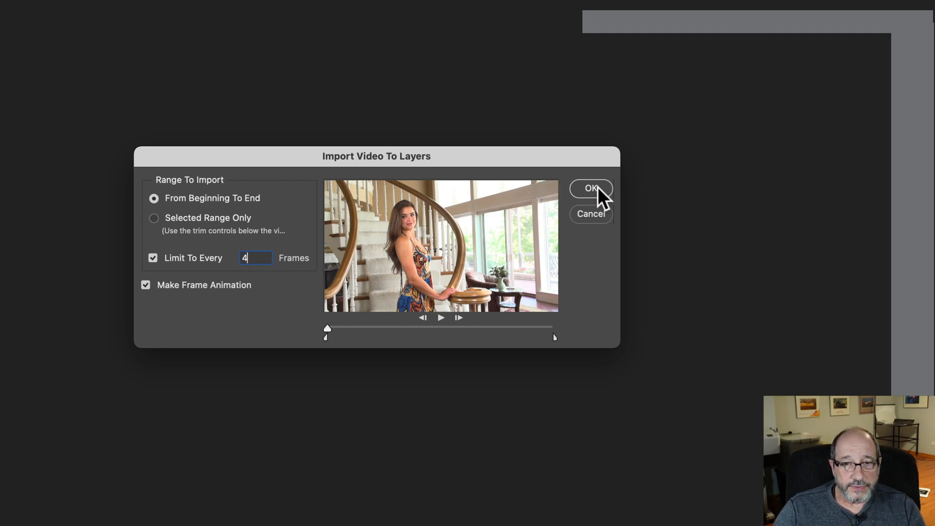
pyautogui.click(145, 284)
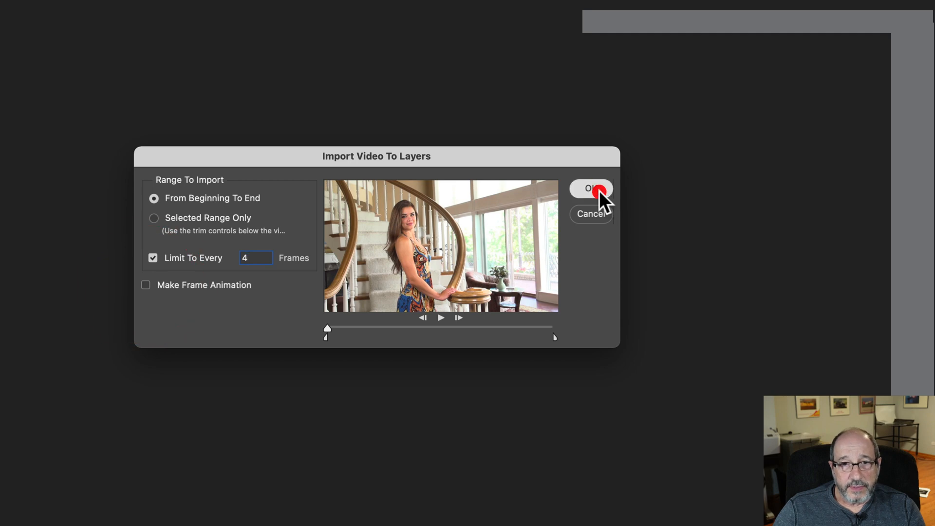
pyautogui.click(590, 188)
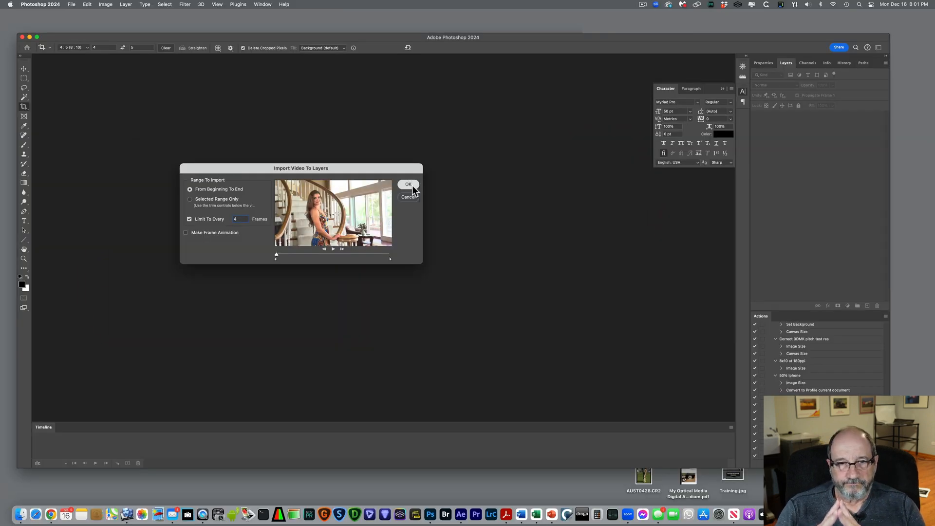
pyautogui.click(408, 185)
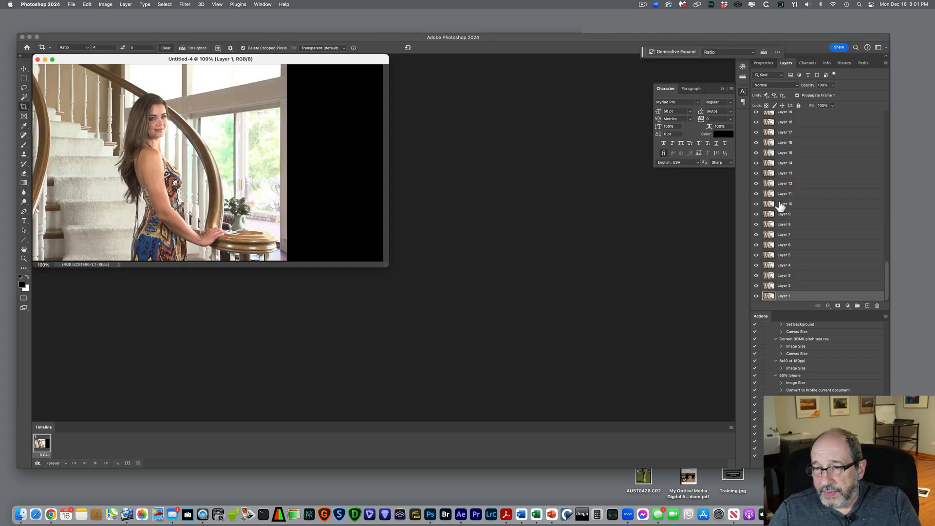
# Step: Review the layer stack and set the selected frame layers' blend mode to Difference
pyautogui.scroll(3)
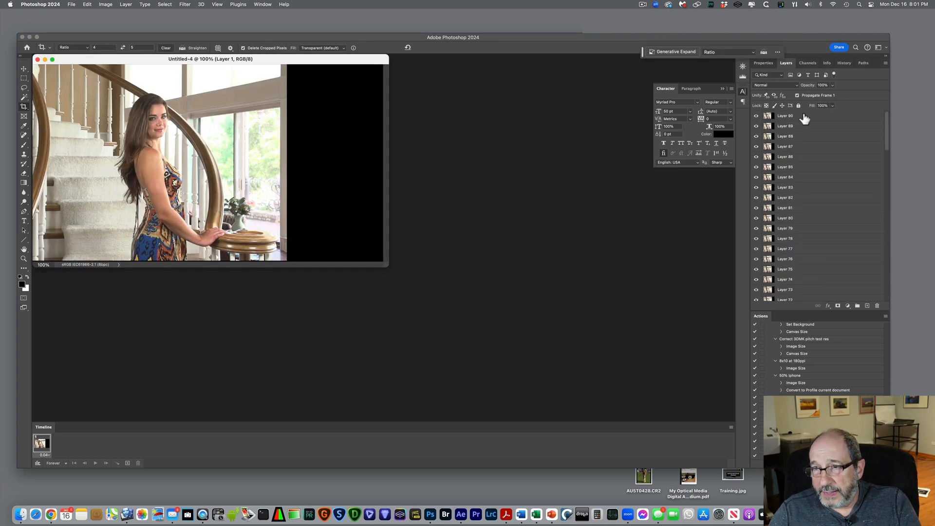
pyautogui.scroll(-3)
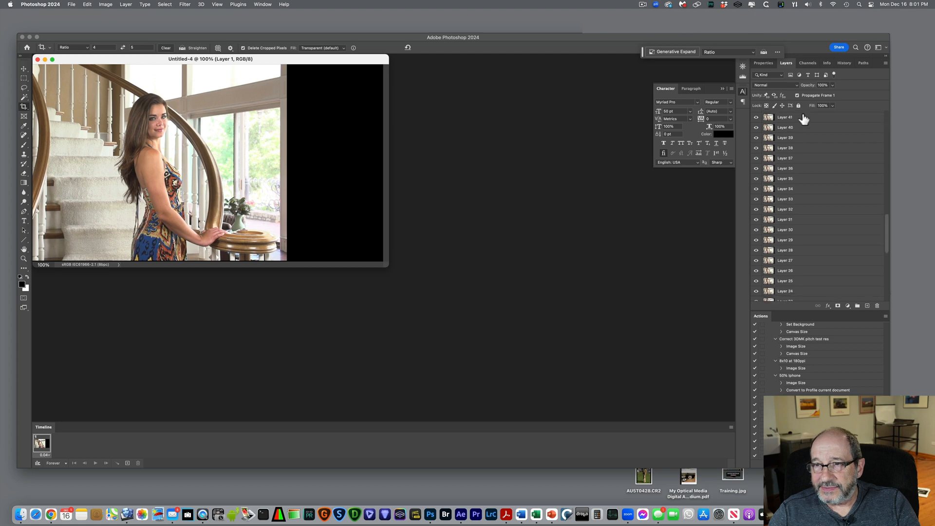
pyautogui.scroll(-3)
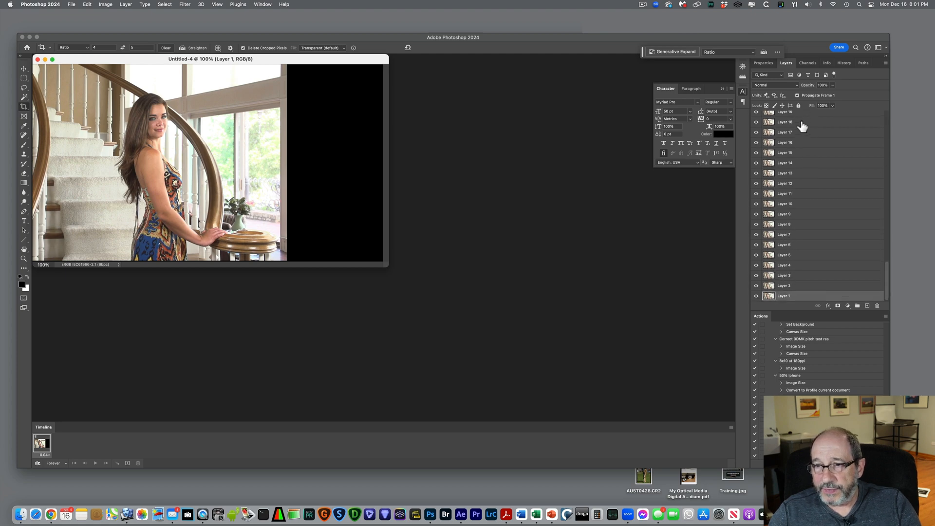
pyautogui.scroll(3)
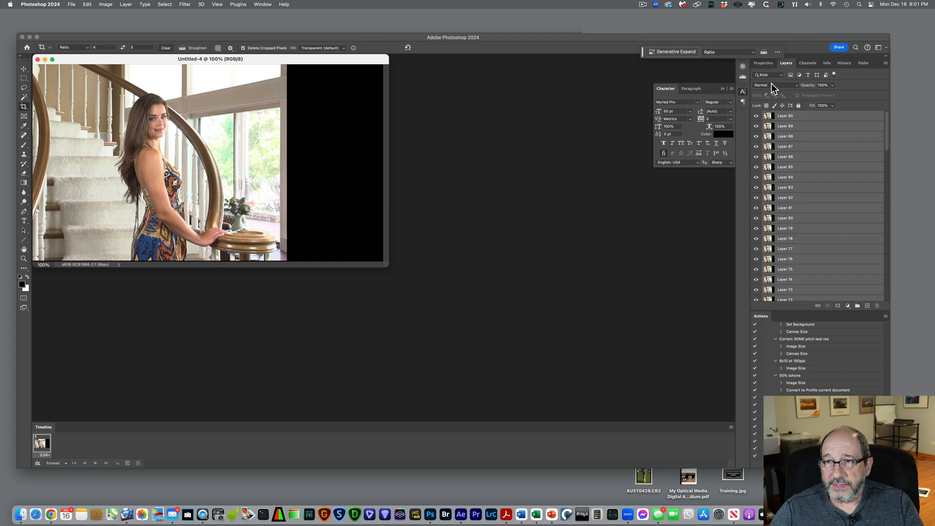
pyautogui.click(769, 85)
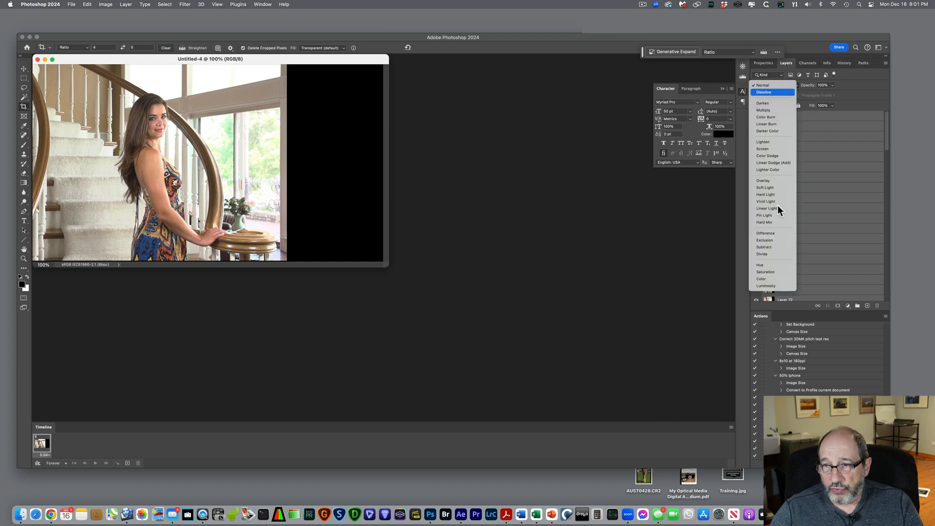
pyautogui.click(765, 232)
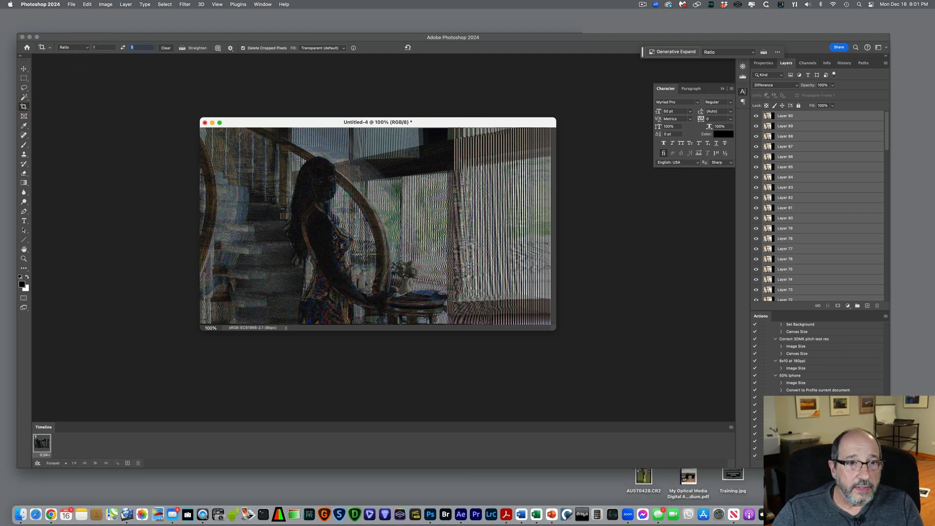
# Step: Choose a fixed-ratio crop and position the crop box over the woman on the staircase
pyautogui.click(86, 48)
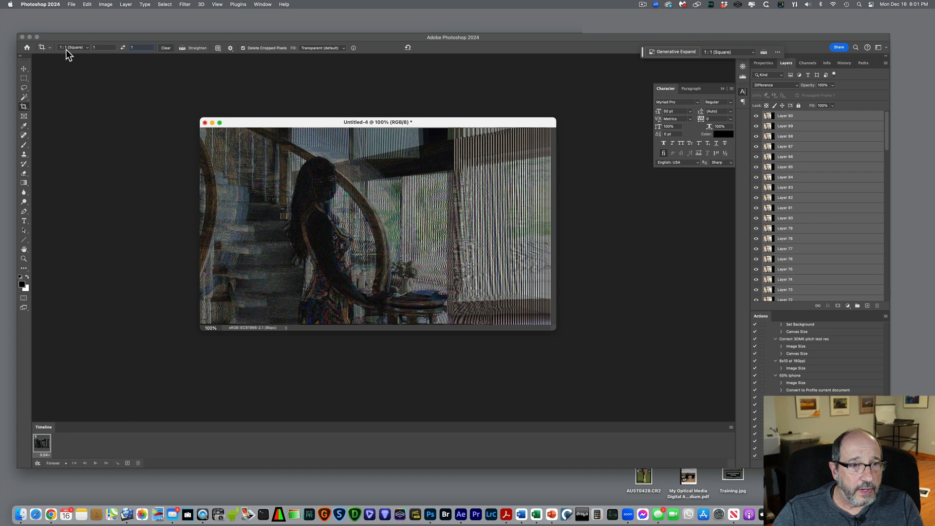
pyautogui.moveTo(282, 174)
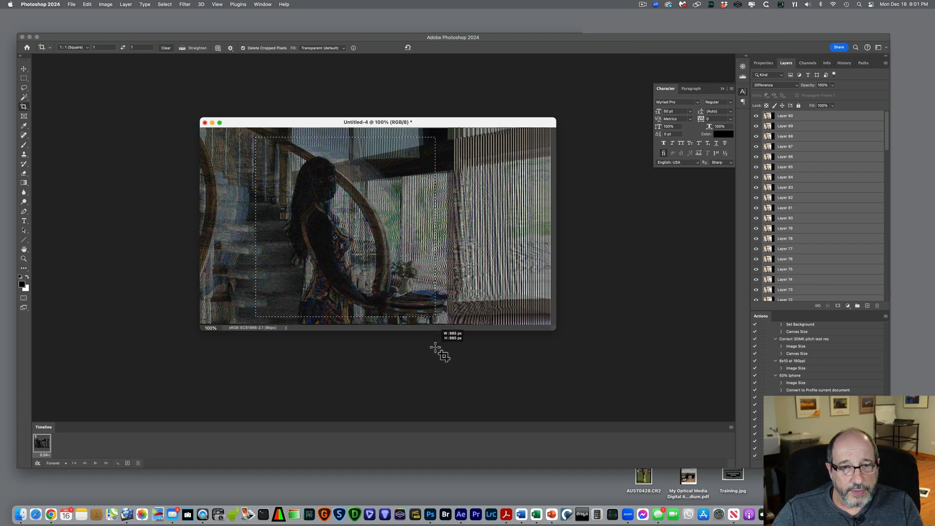
pyautogui.click(432, 48)
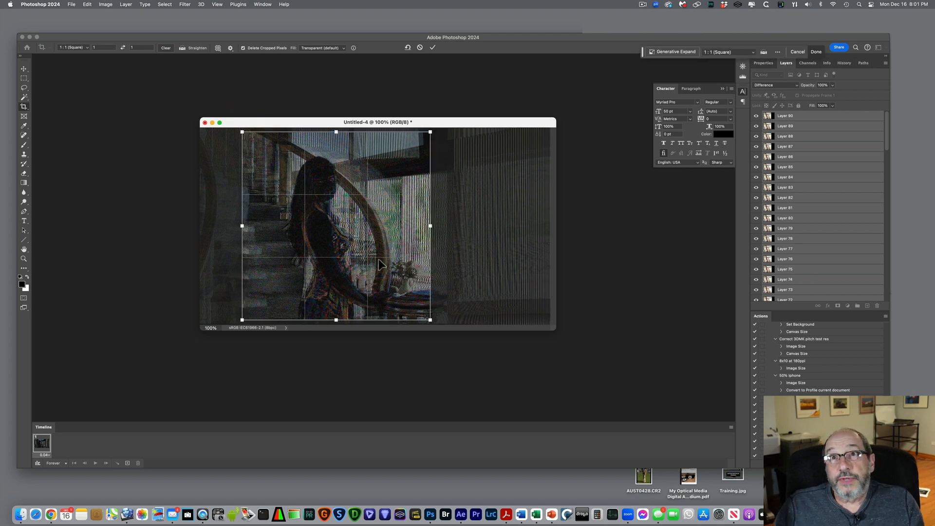
pyautogui.moveTo(96, 54)
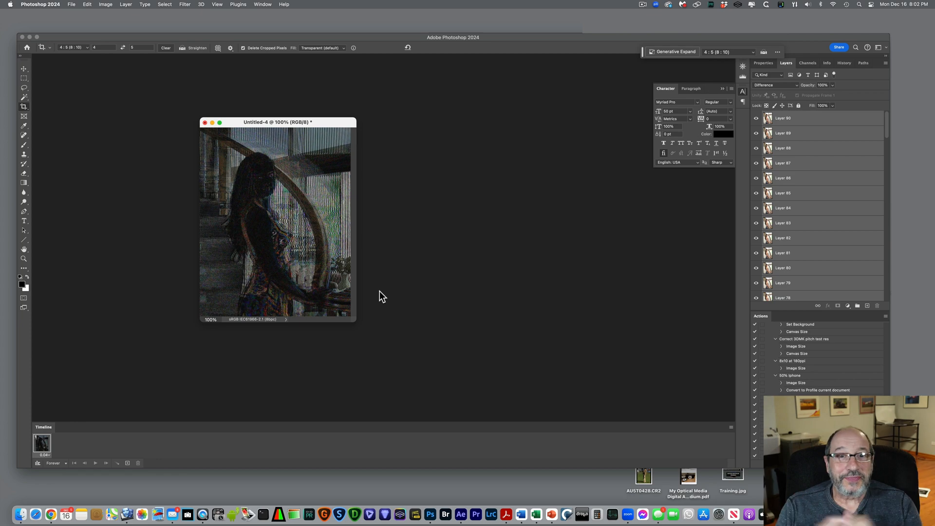
pyautogui.moveTo(798, 88)
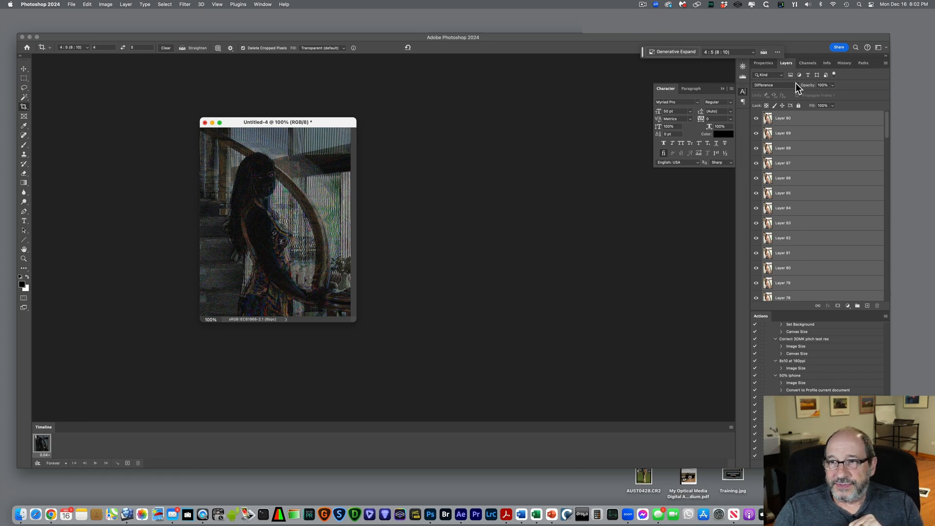
# Step: Restore the top layer to Normal blending and bring up Export Layers To Files
pyautogui.click(770, 84)
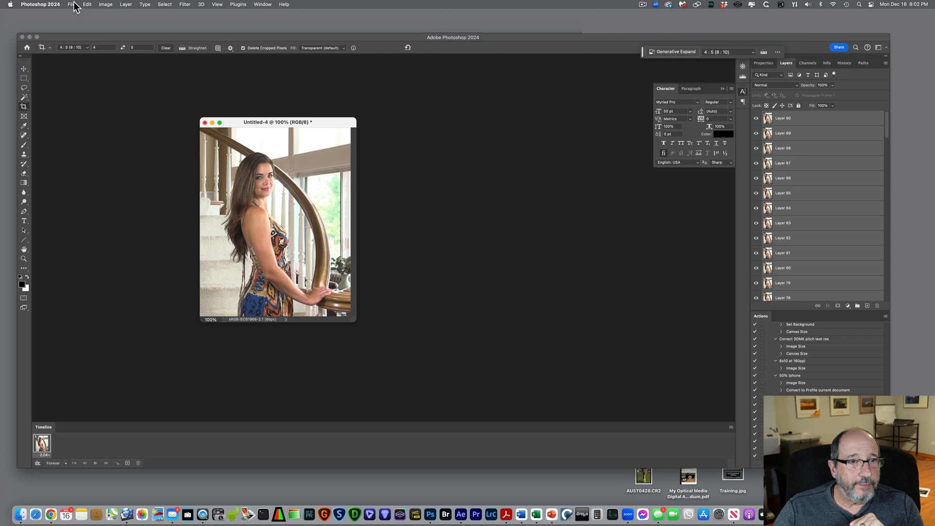
pyautogui.click(71, 4)
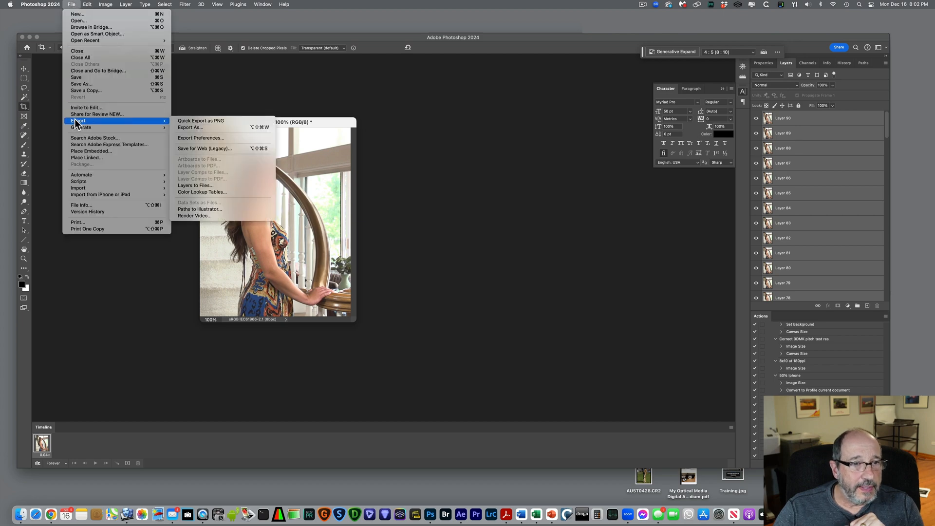
pyautogui.moveTo(194, 185)
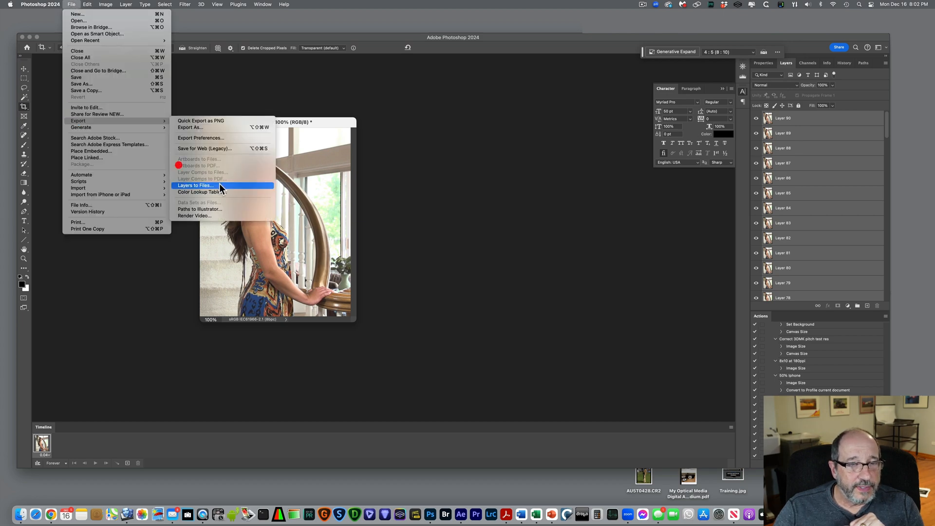
pyautogui.click(195, 185)
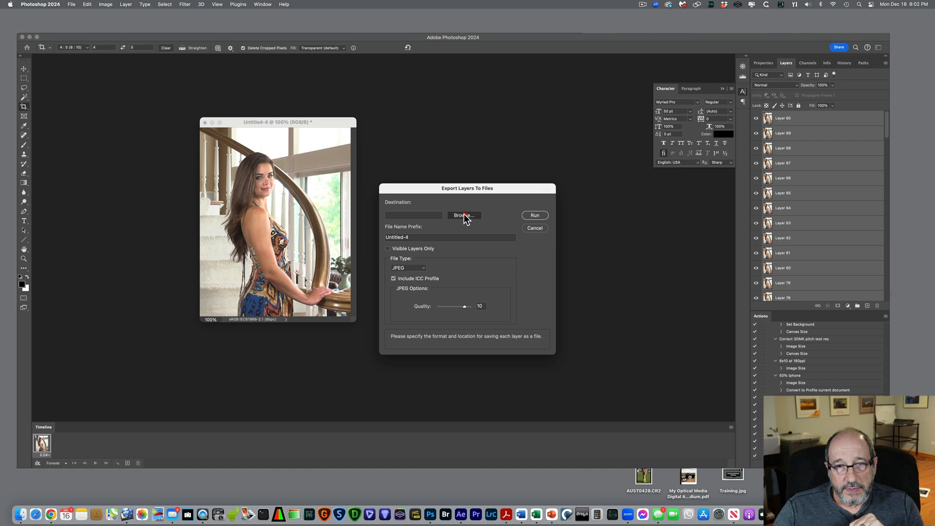
# Step: Create a 'To Interlace' folder inside Frame alignment Demo as the export destination
pyautogui.click(464, 216)
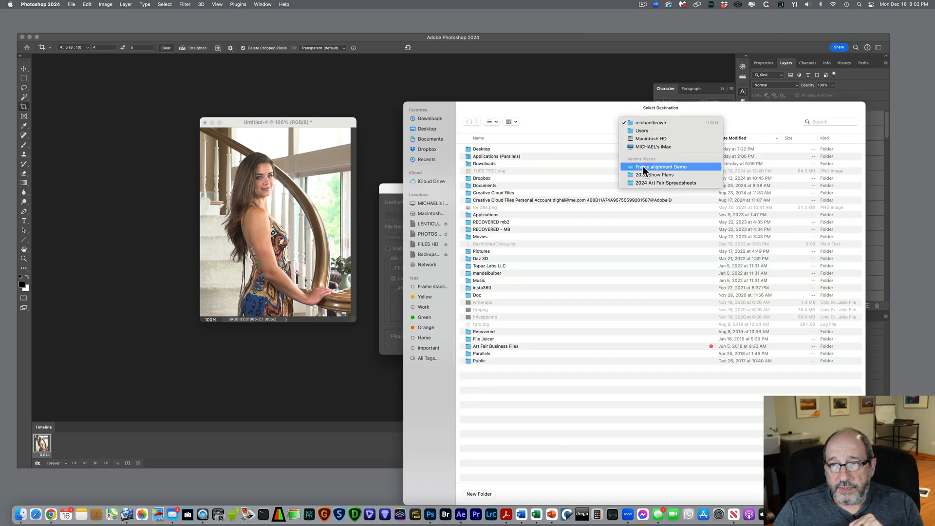
pyautogui.click(661, 166)
pyautogui.write('To')
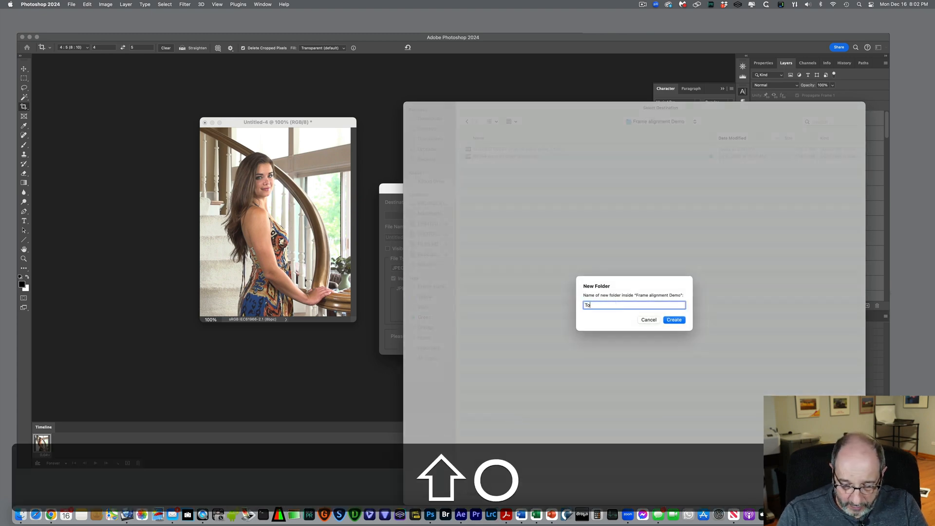
pyautogui.write('Inter')
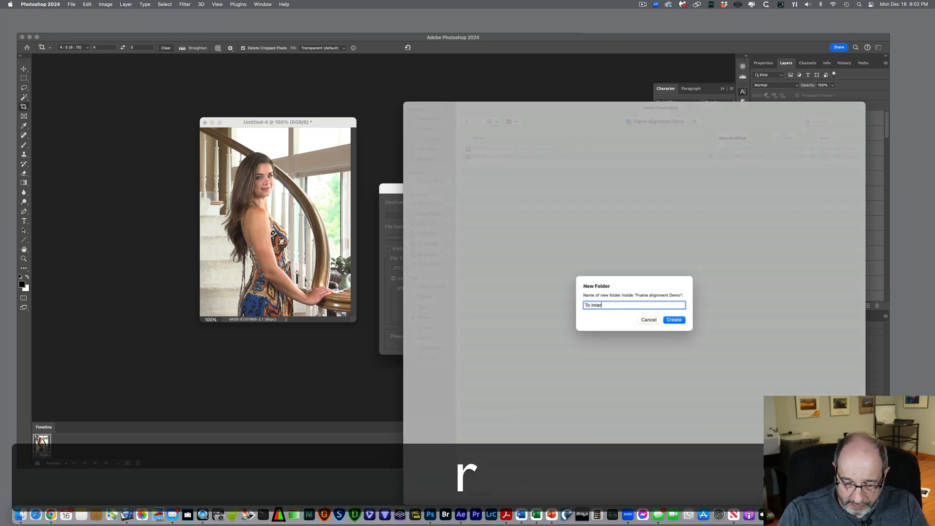
pyautogui.write('lace')
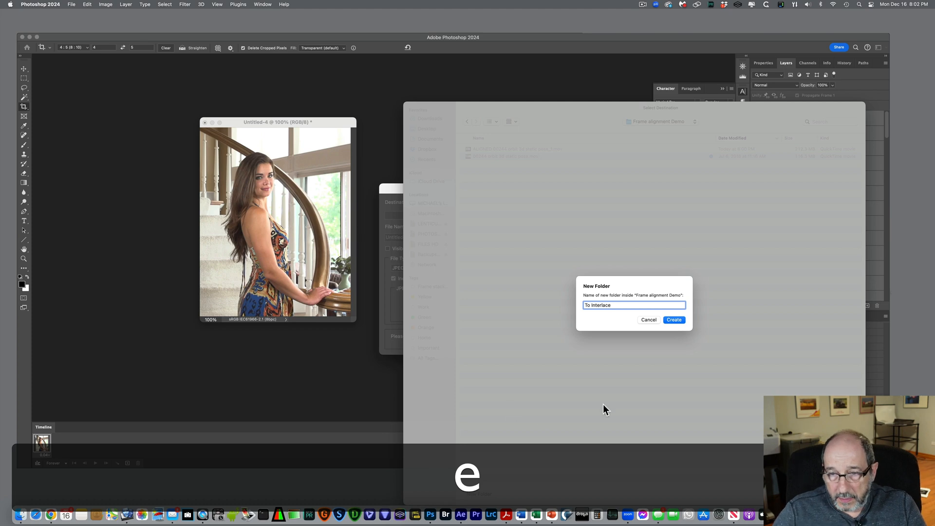
pyautogui.click(674, 319)
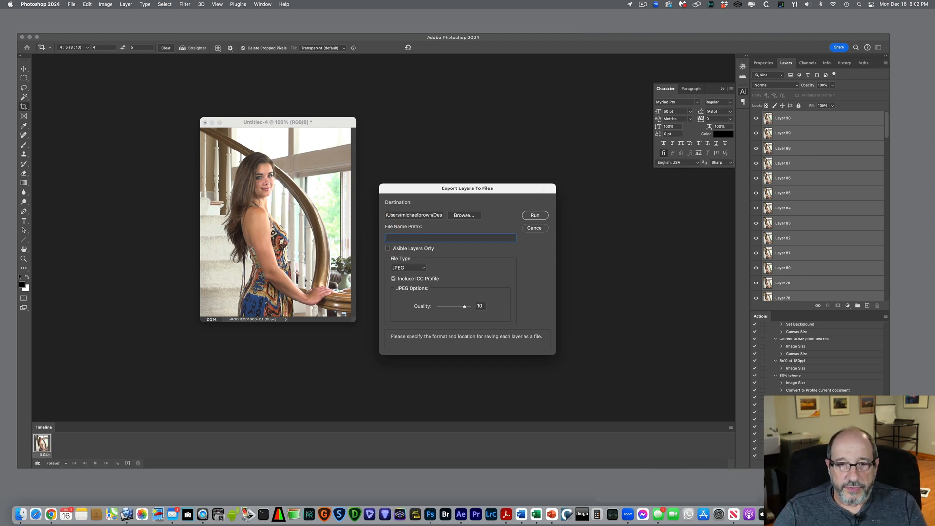
pyautogui.moveTo(432, 293)
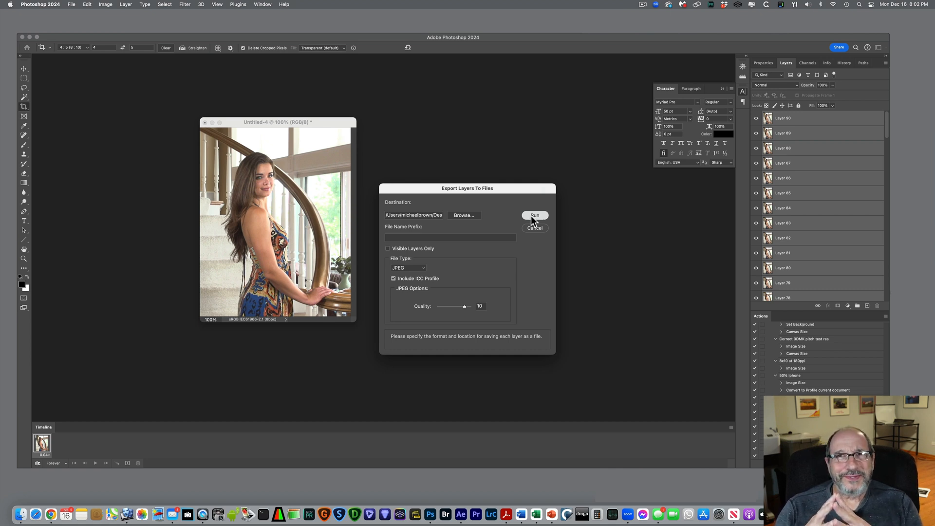
# Step: Run the layer export to JPEG files and confirm the success notice
pyautogui.click(535, 215)
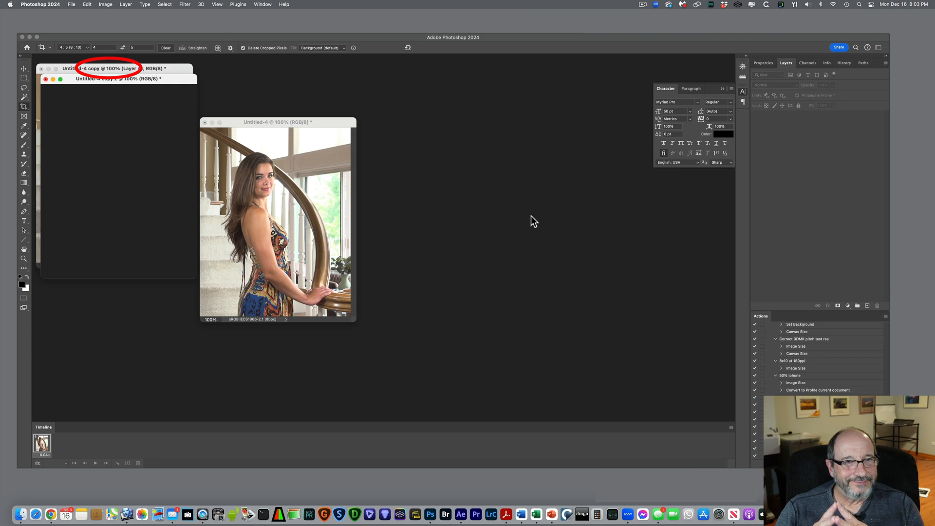
pyautogui.moveTo(531, 216)
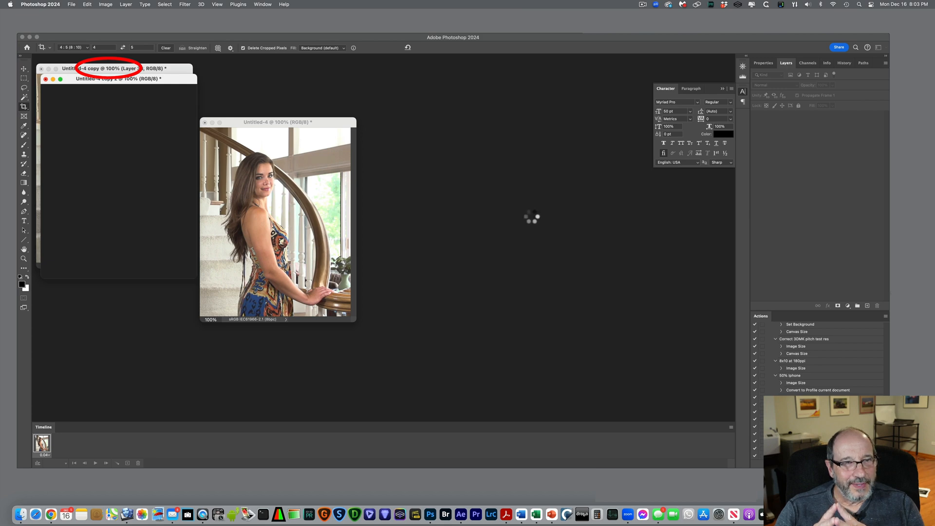
pyautogui.moveTo(532, 221)
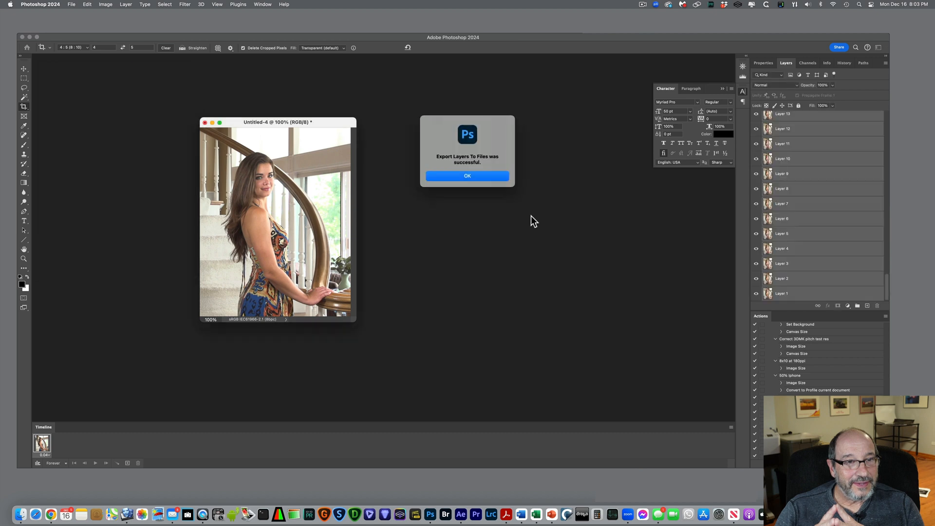
pyautogui.moveTo(538, 206)
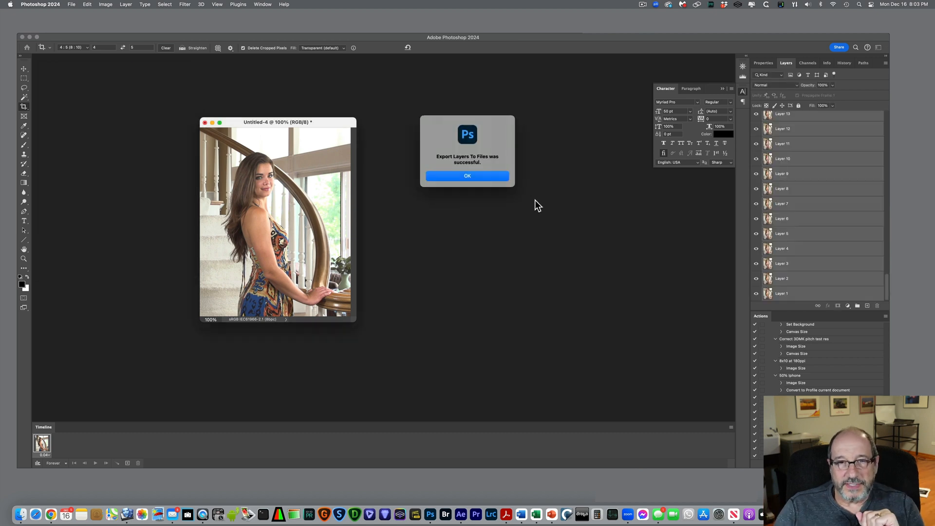
pyautogui.click(466, 176)
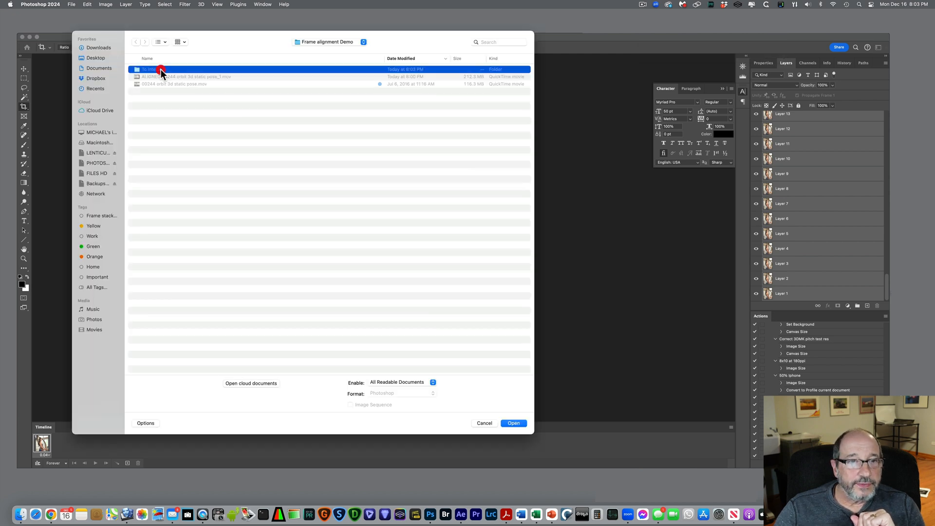
# Step: Browse the To Interlace folder sorted by name, showing _0000_Layer 90 through _0089_Layer 1
pyautogui.doubleClick(161, 69)
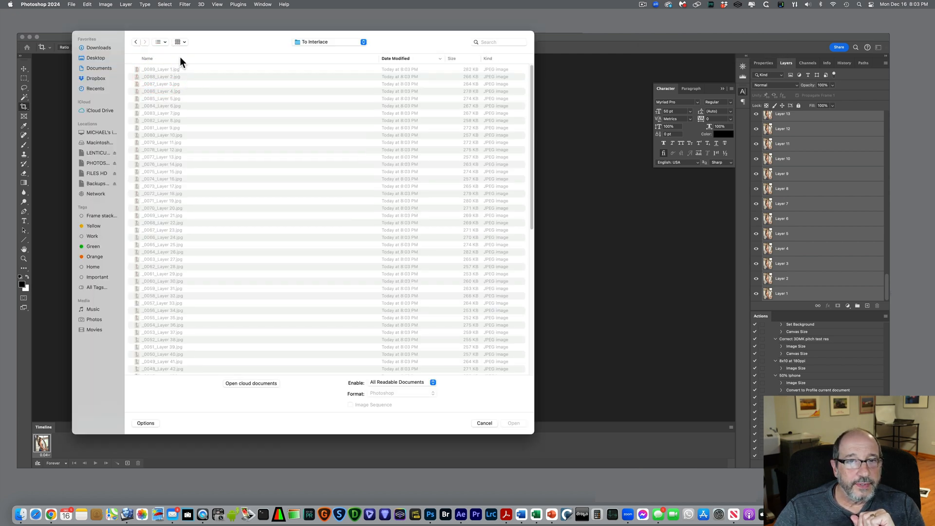
pyautogui.click(148, 59)
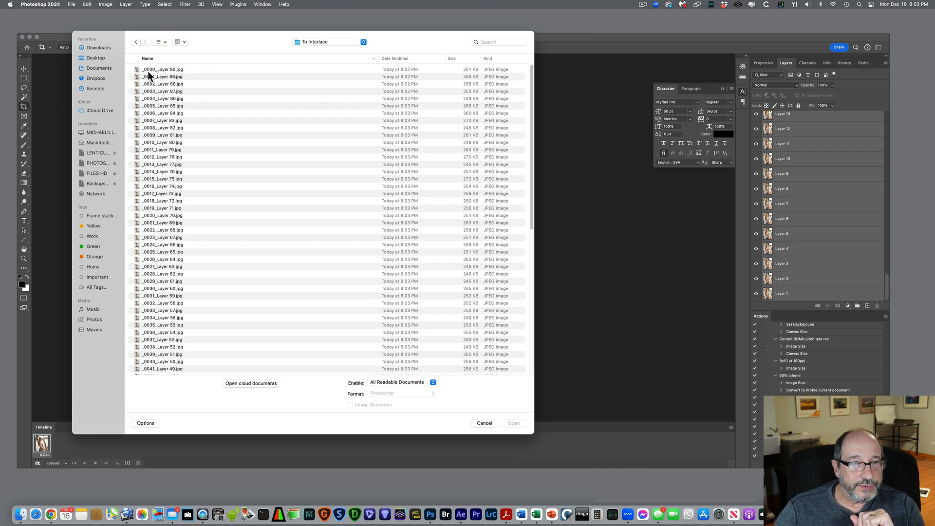
pyautogui.moveTo(217, 231)
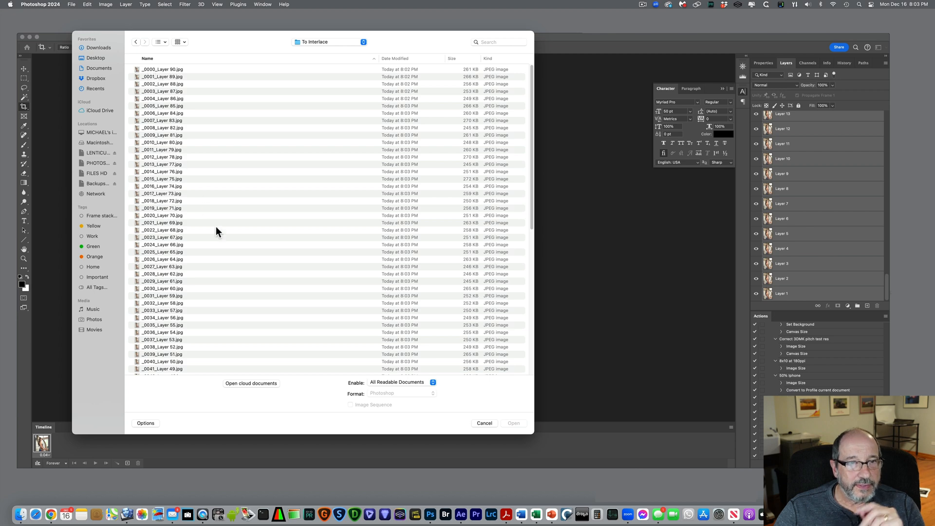
pyautogui.scroll(-3)
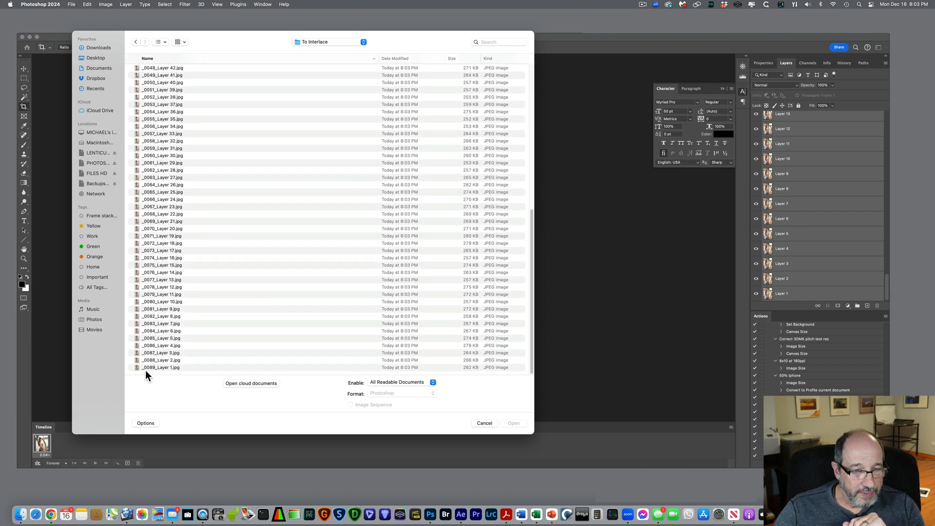
pyautogui.moveTo(266, 323)
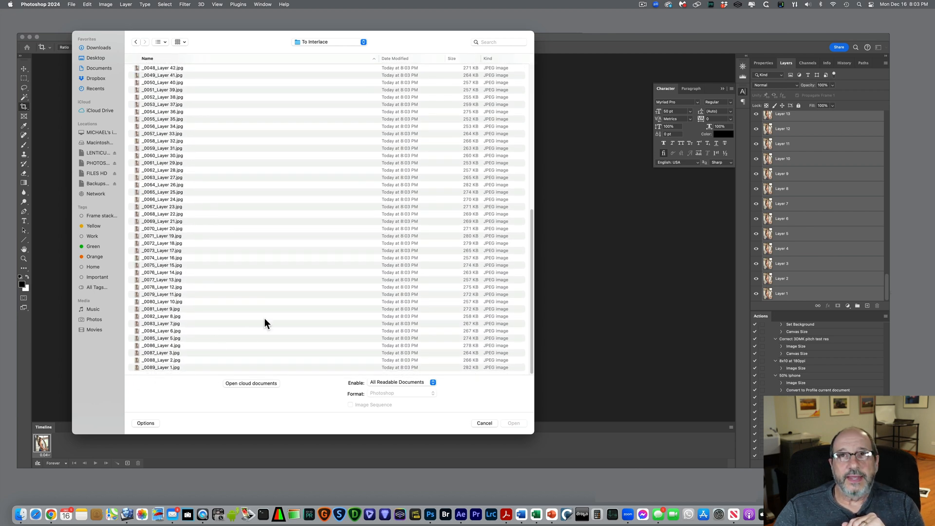
pyautogui.scroll(3)
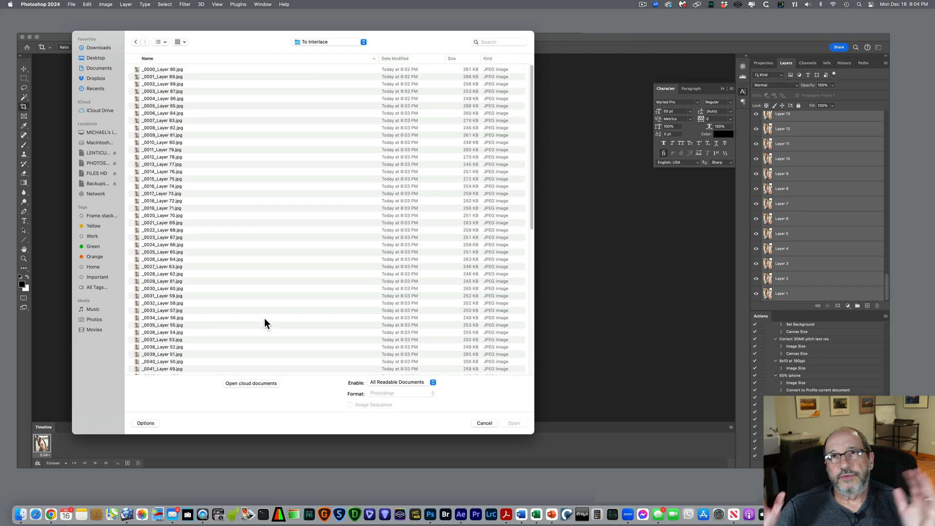